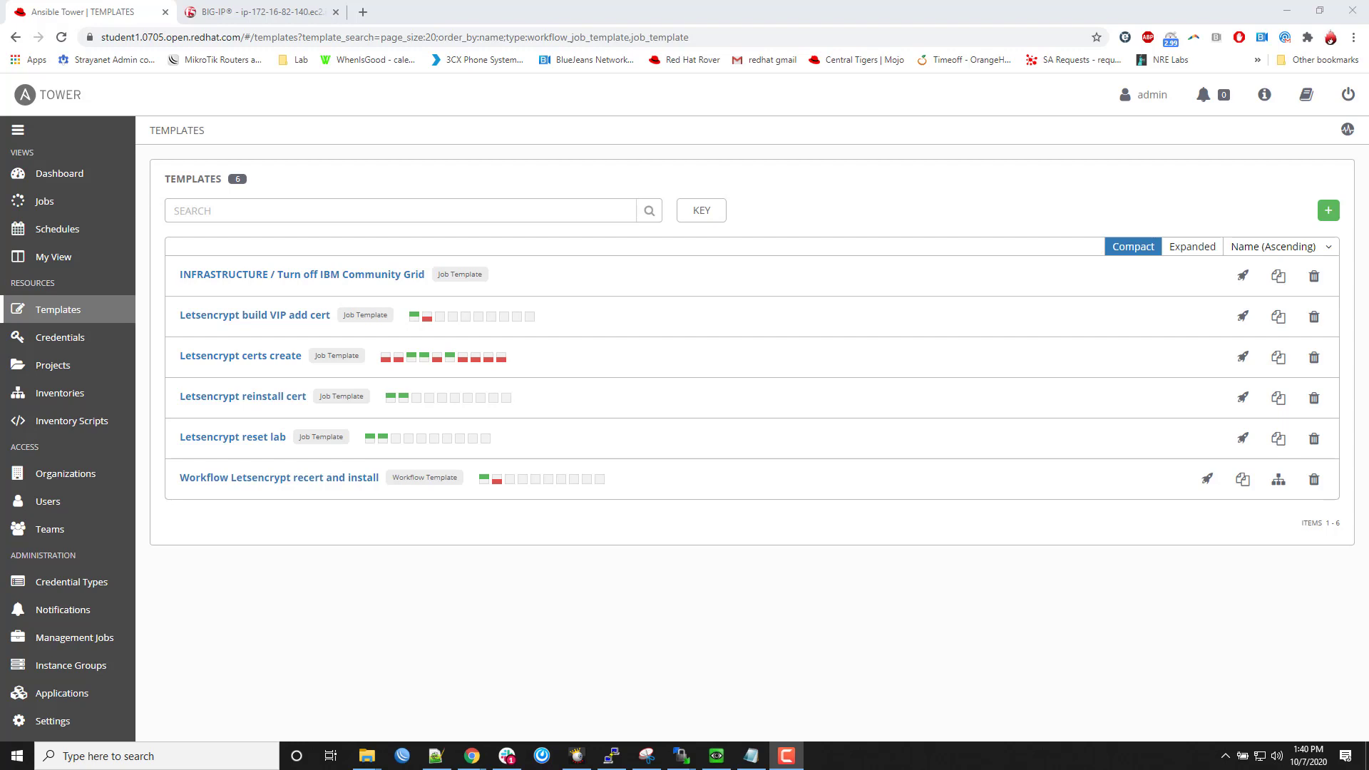
mouse_move(542, 714)
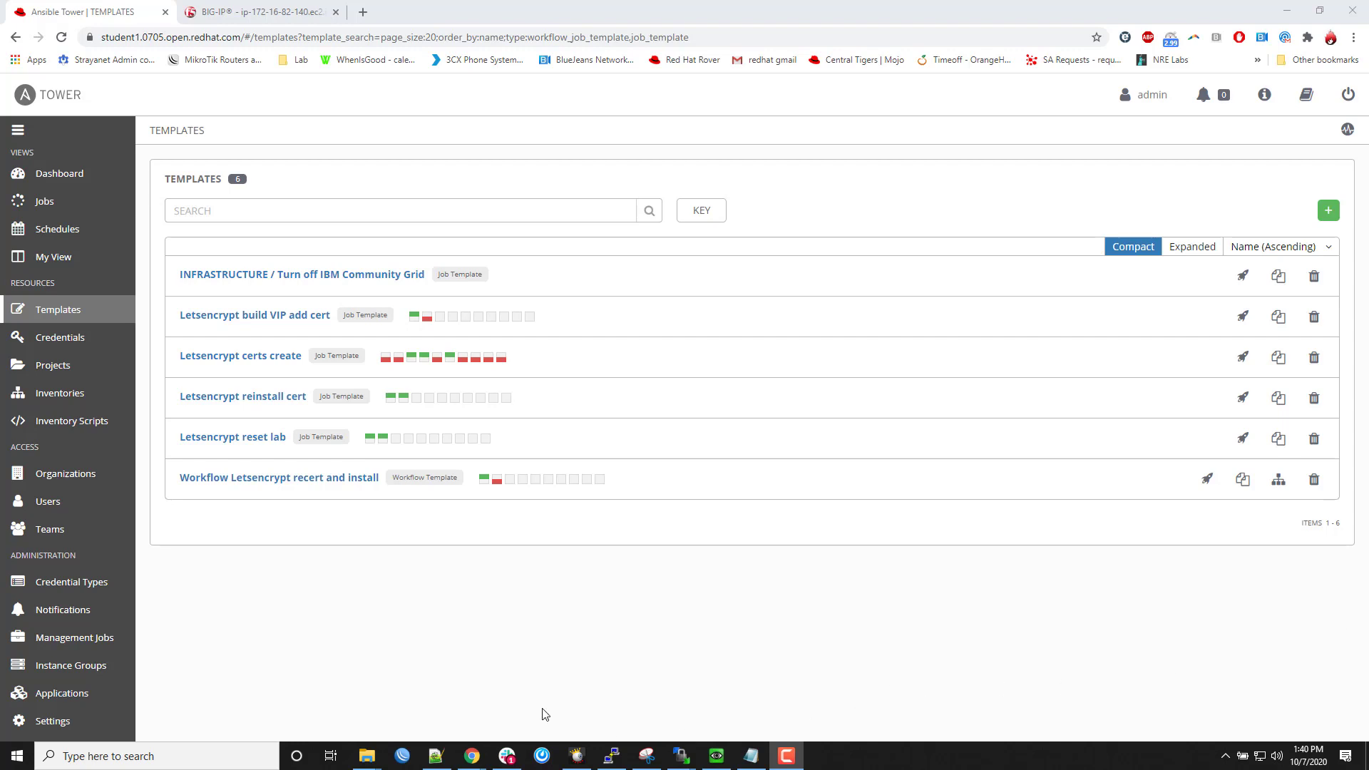
mouse_move(258, 708)
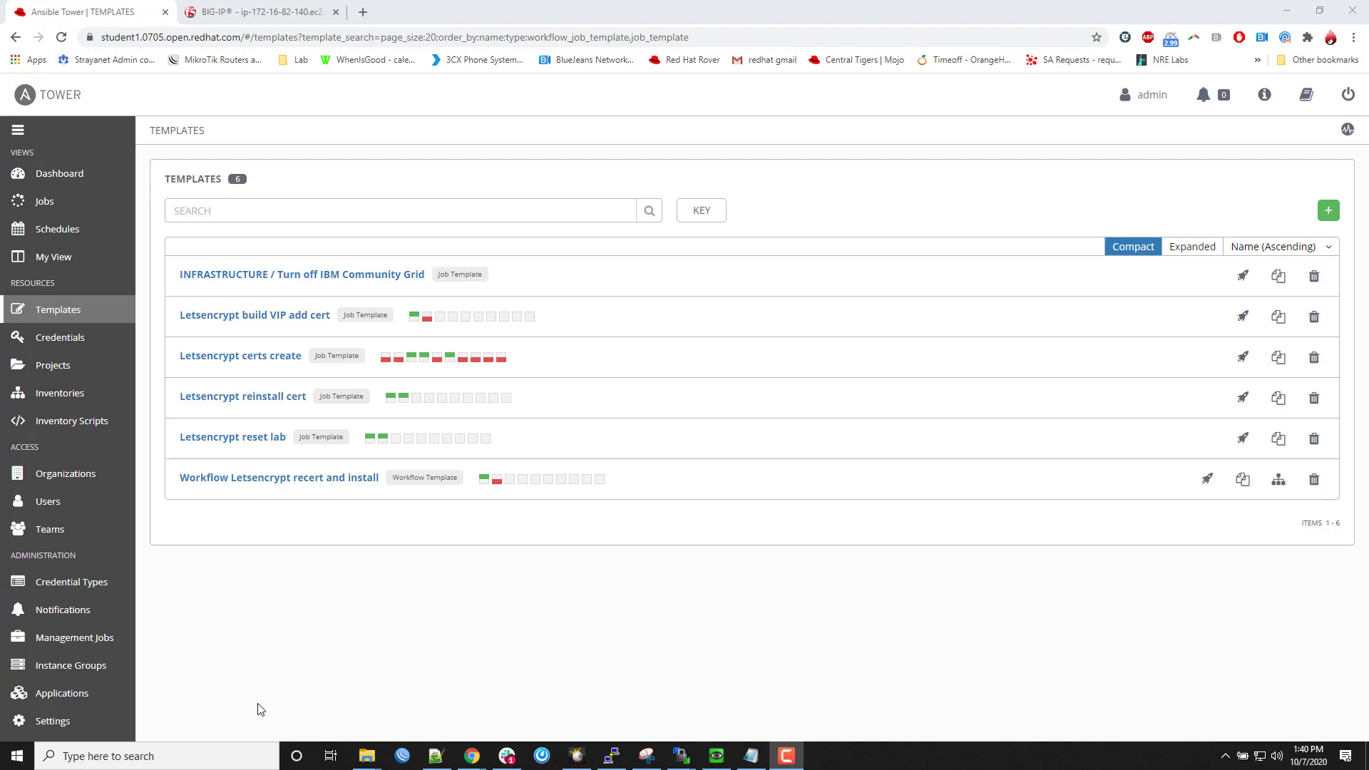
mouse_move(253, 358)
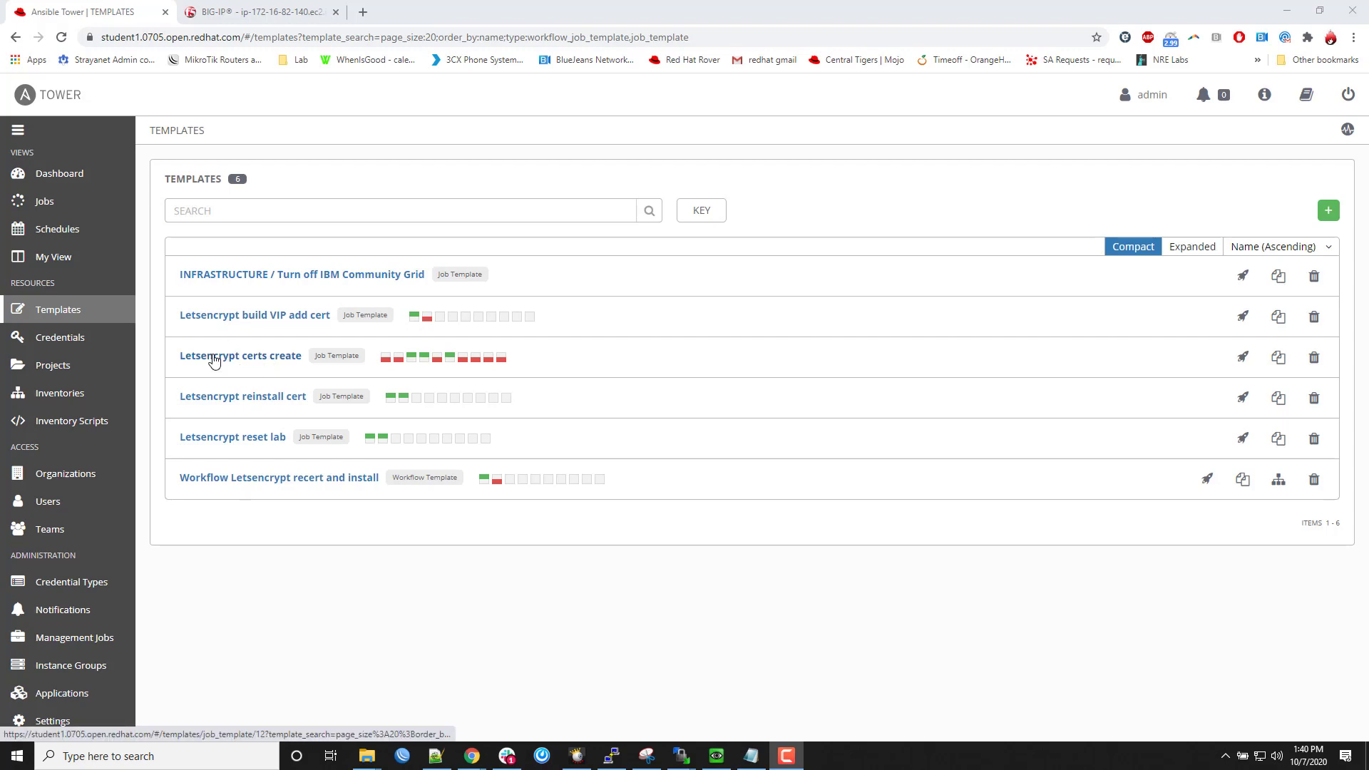
mouse_move(1242, 357)
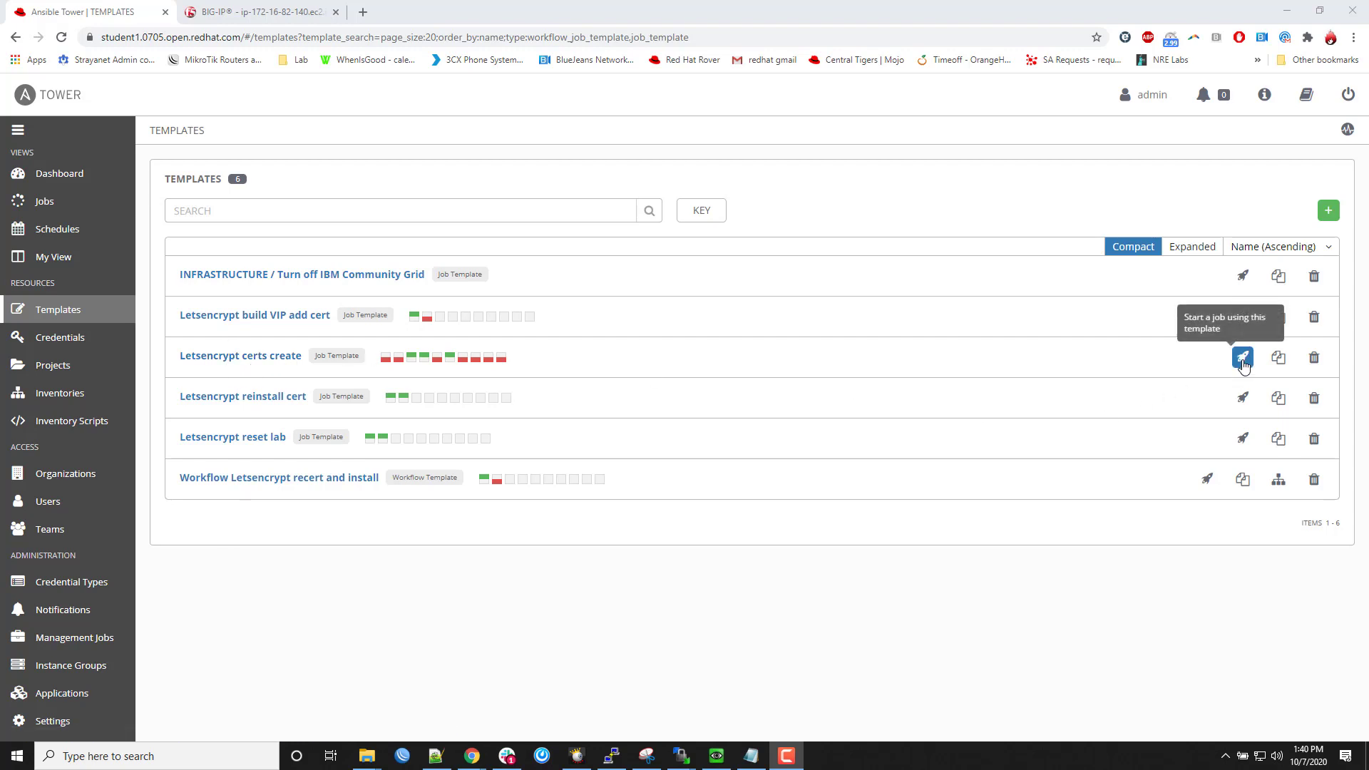
- Launch 'Letsencrypt certs create' and follow its output to the recap: 9 ok, 6 changed, 0 failed
click(1242, 357)
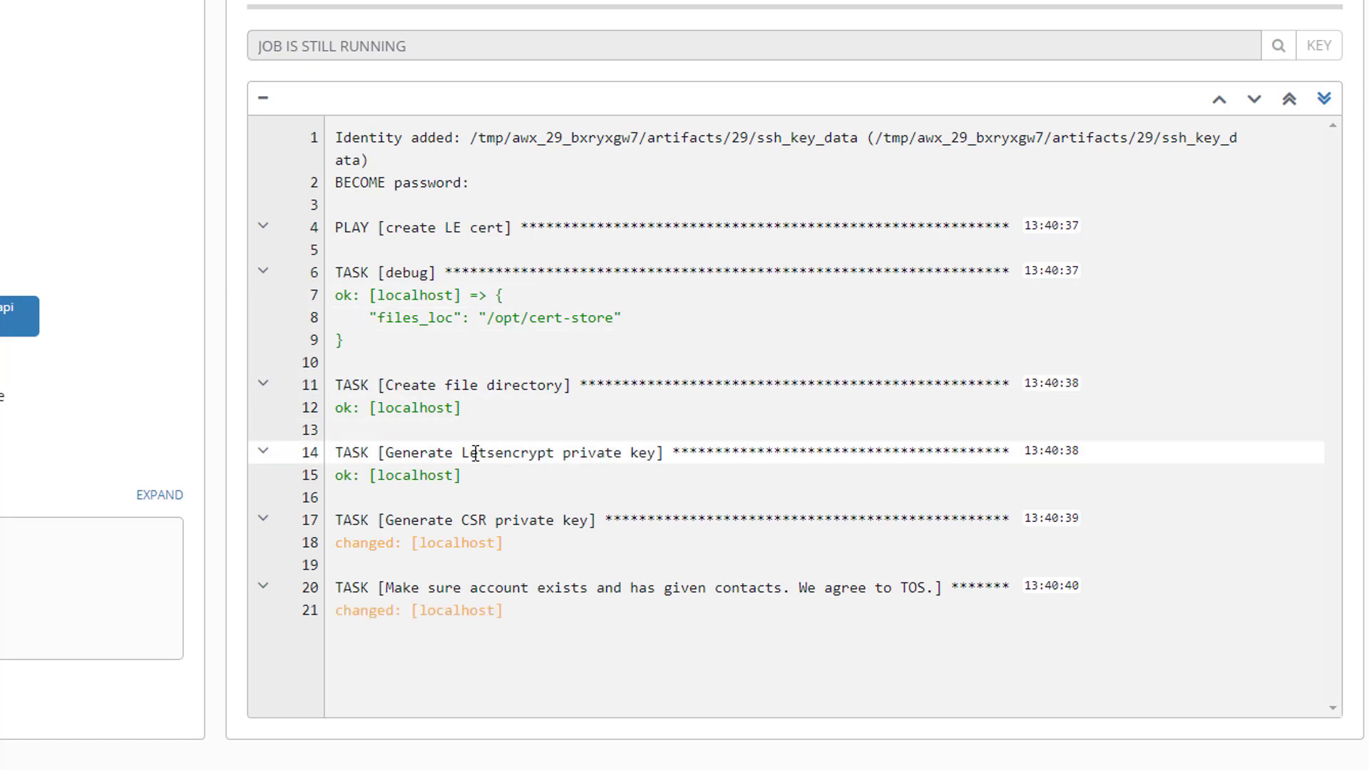
scroll(up, 3)
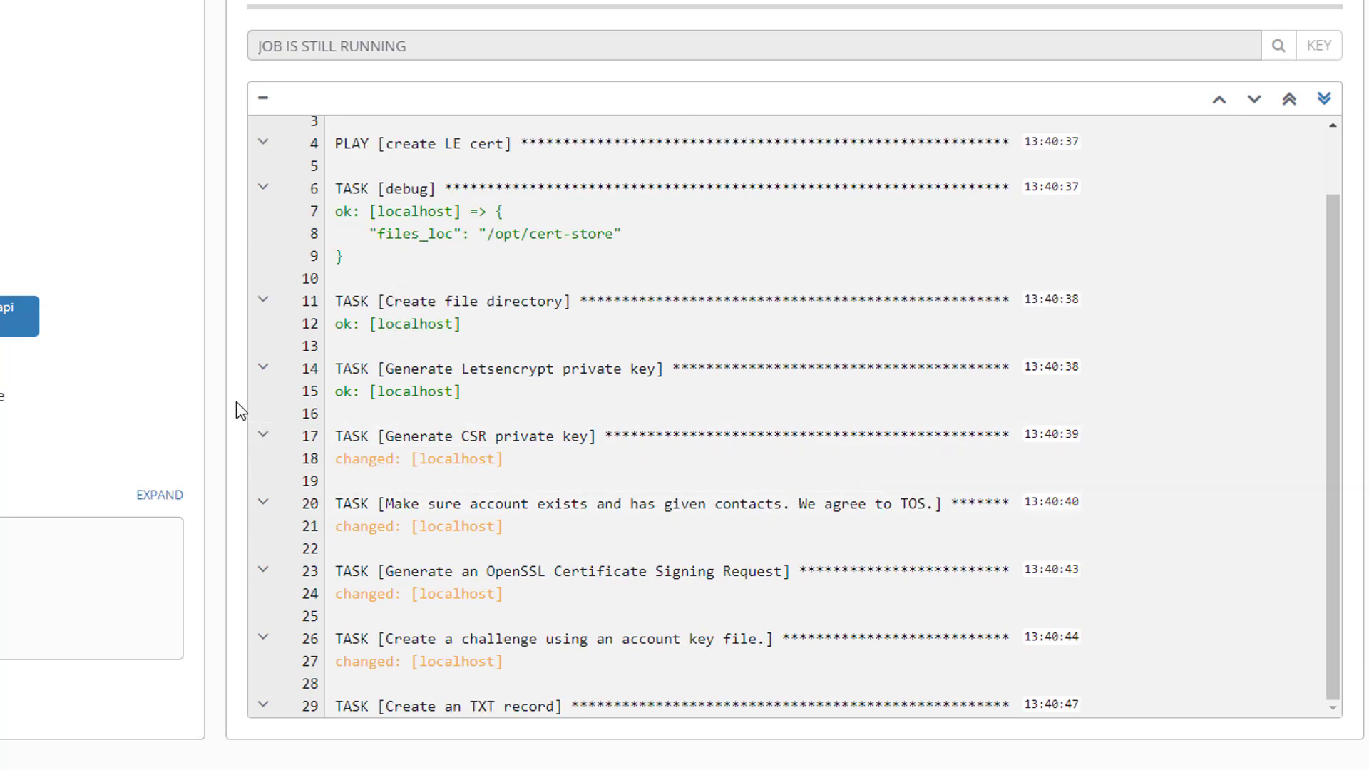
scroll(down, 3)
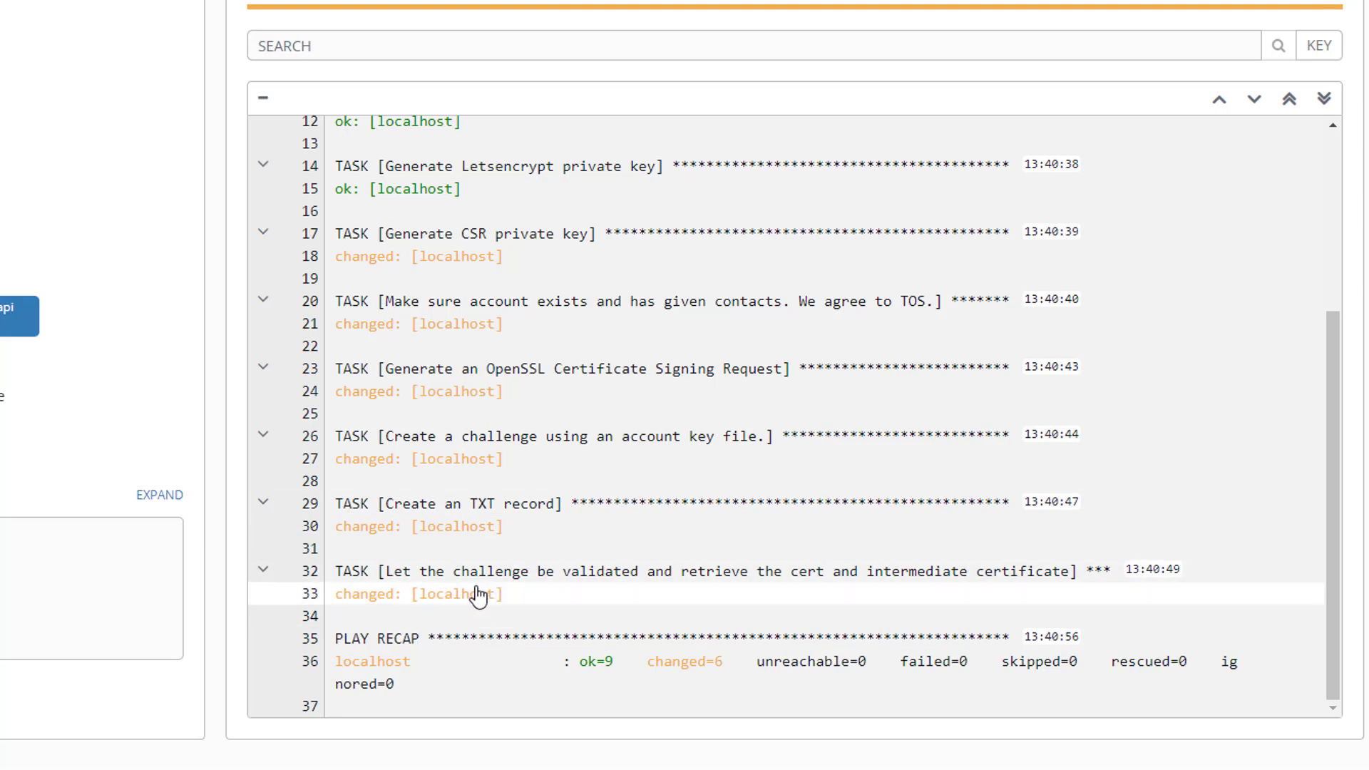
mouse_move(471, 600)
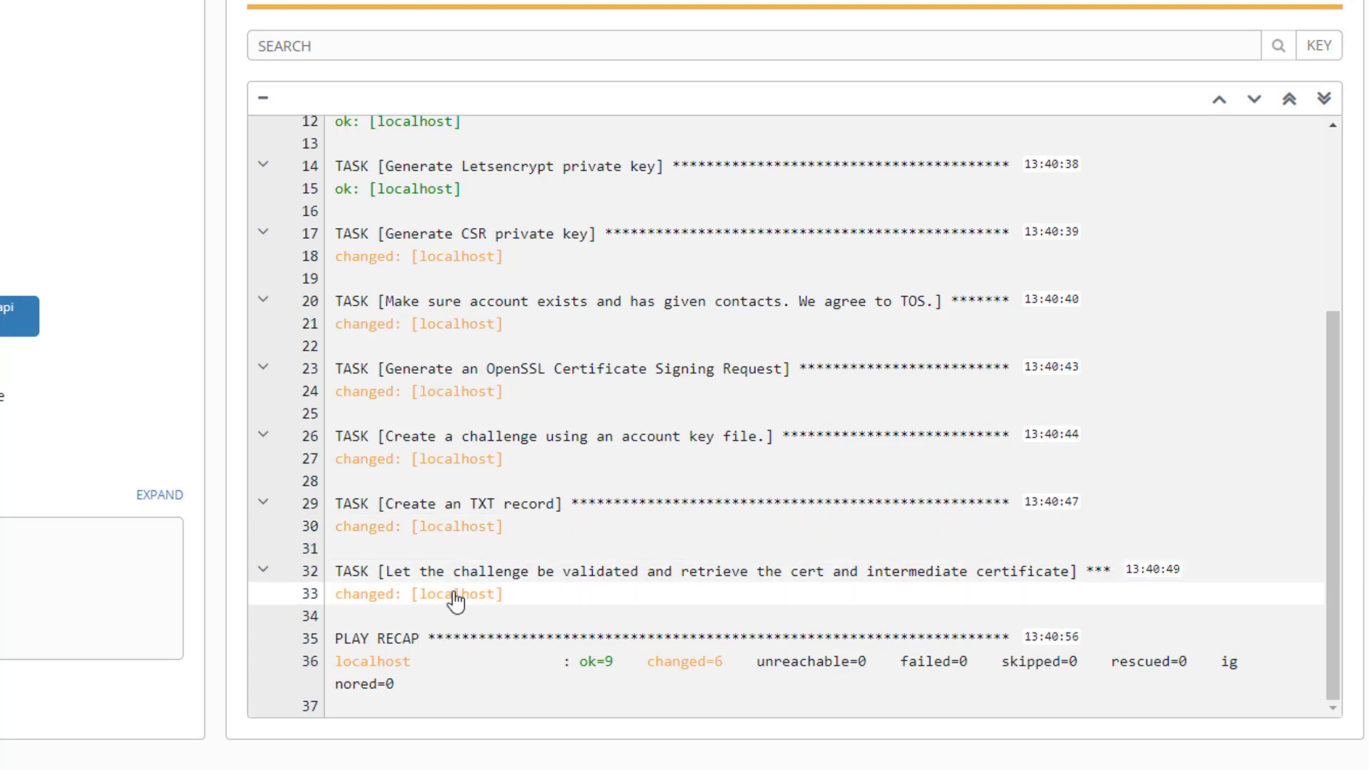
mouse_move(463, 650)
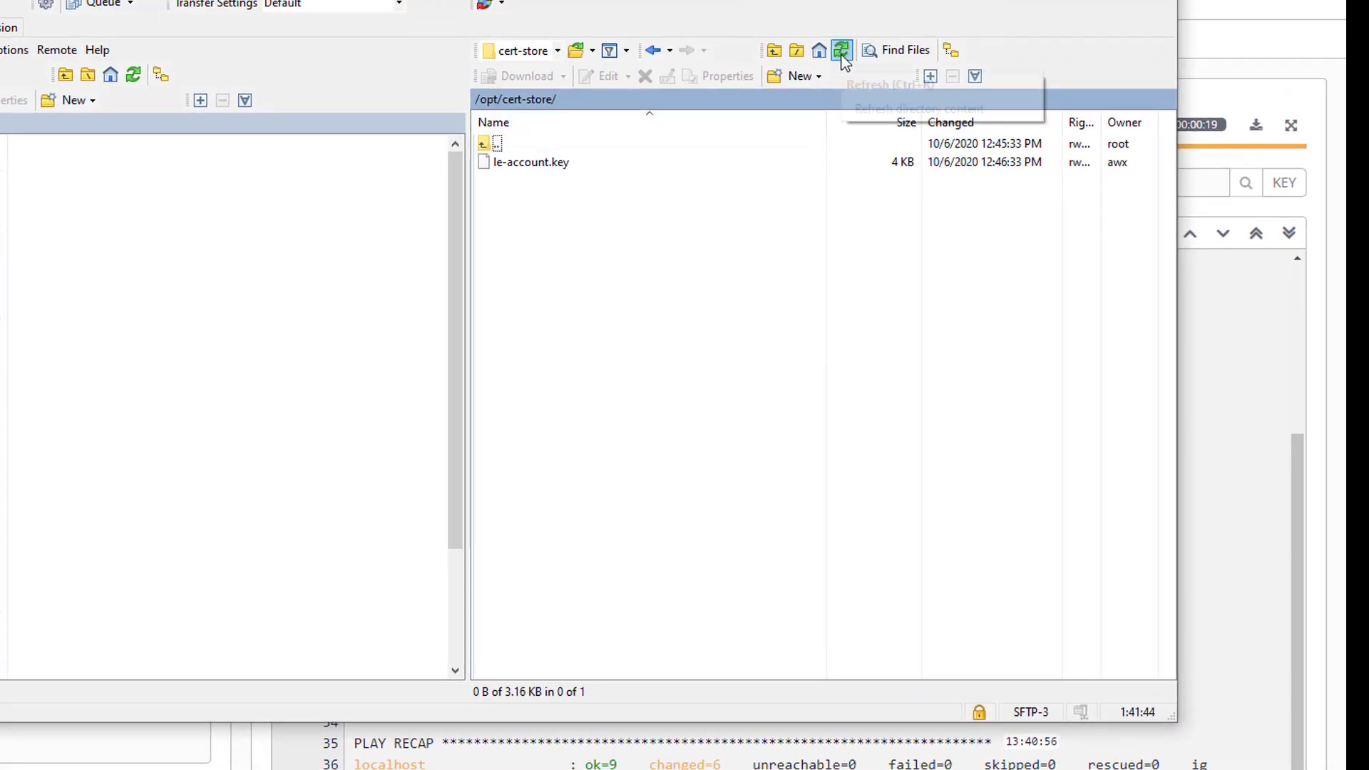
- Refresh /opt/cert-store to show the new testtest1.gregsowell.com key, CSR, cert, fullchain and intermediate files
click(840, 50)
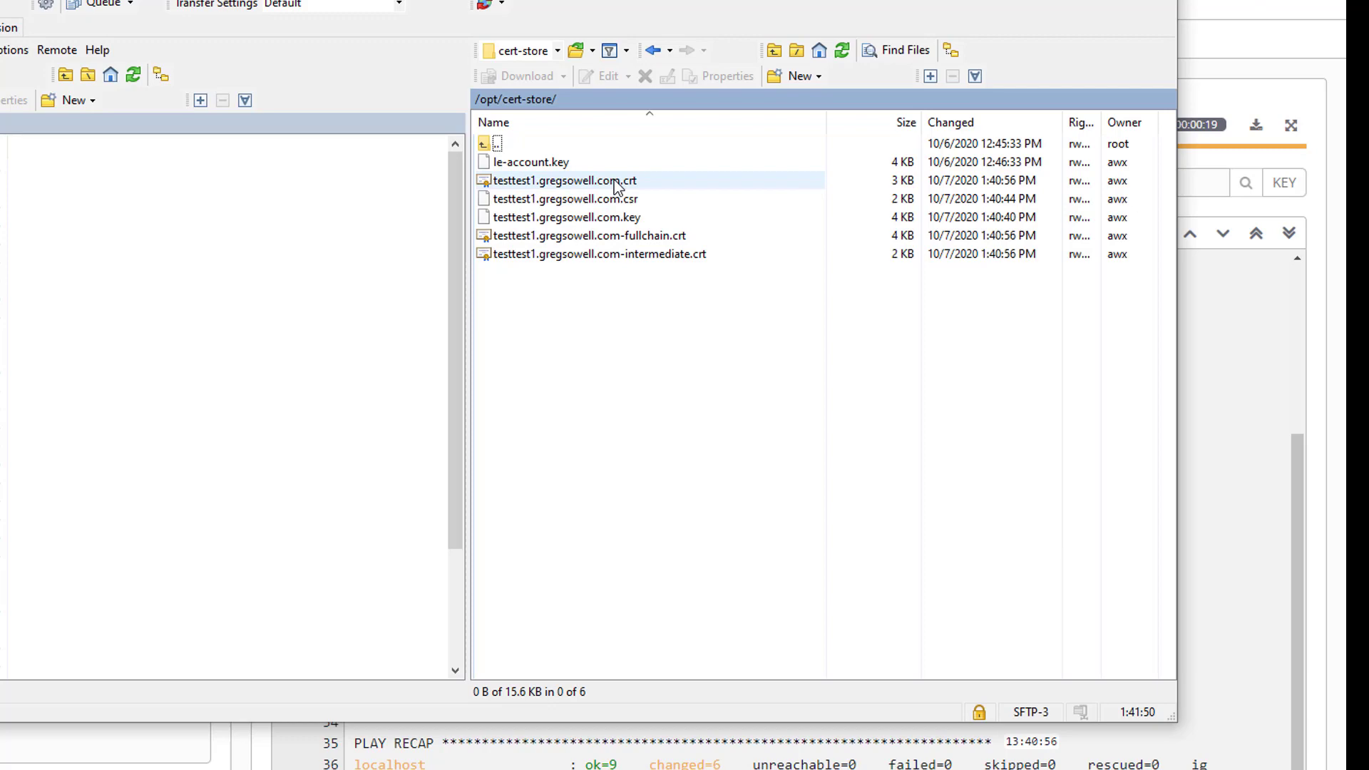
click(566, 217)
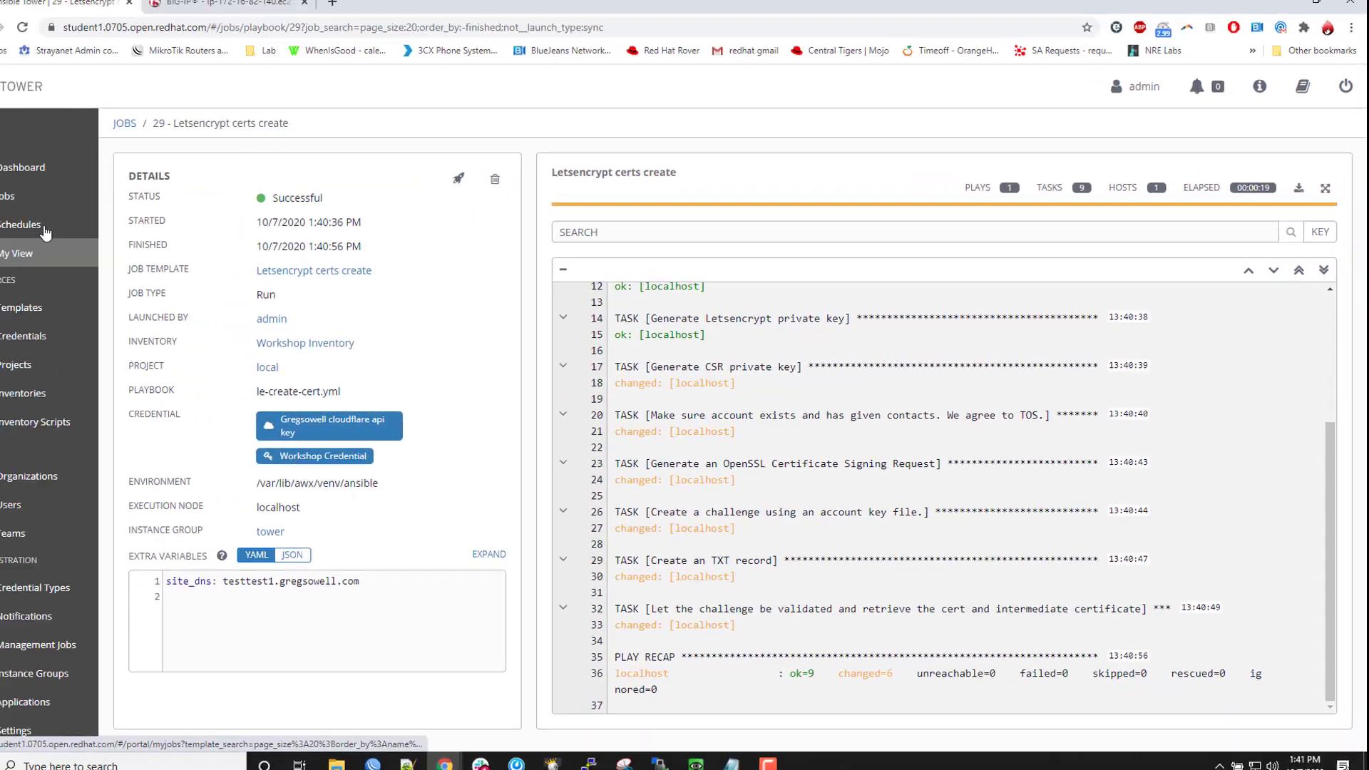
click(253, 11)
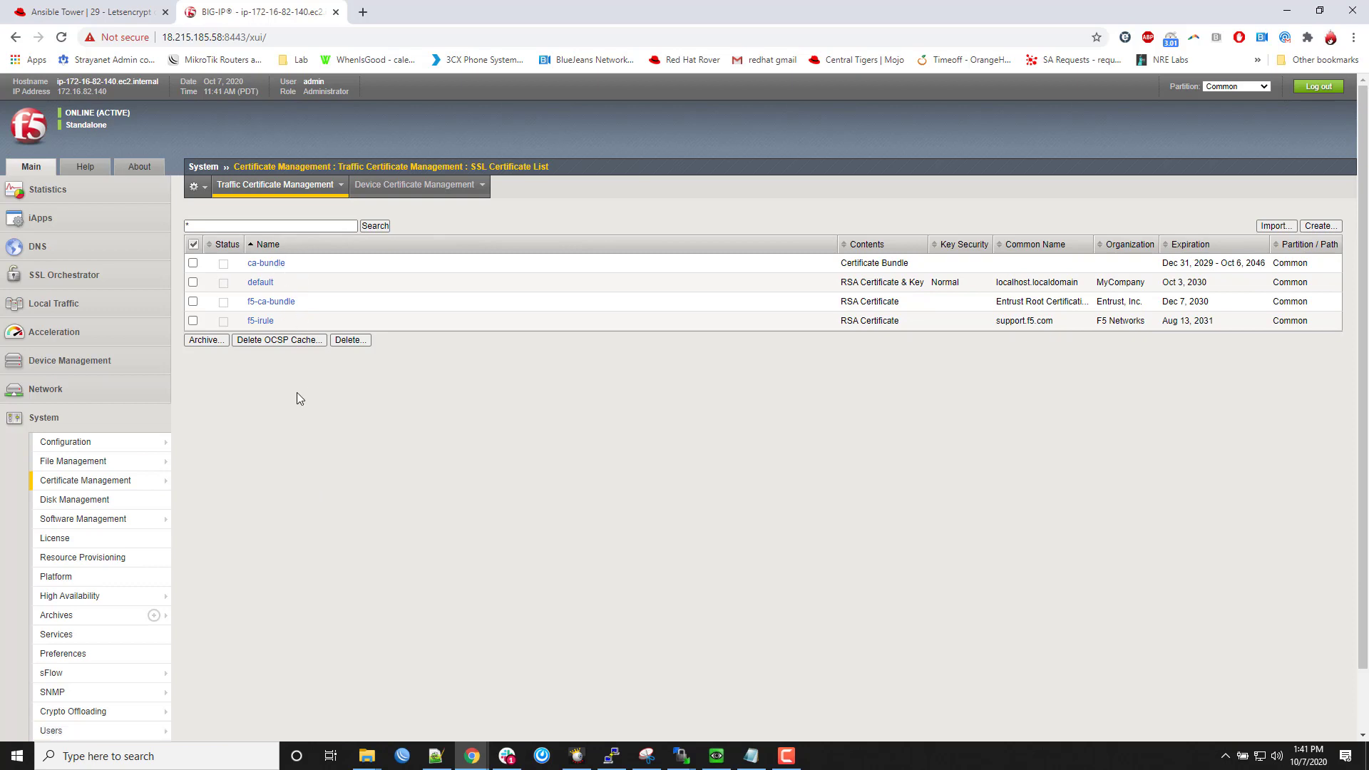
mouse_move(48, 303)
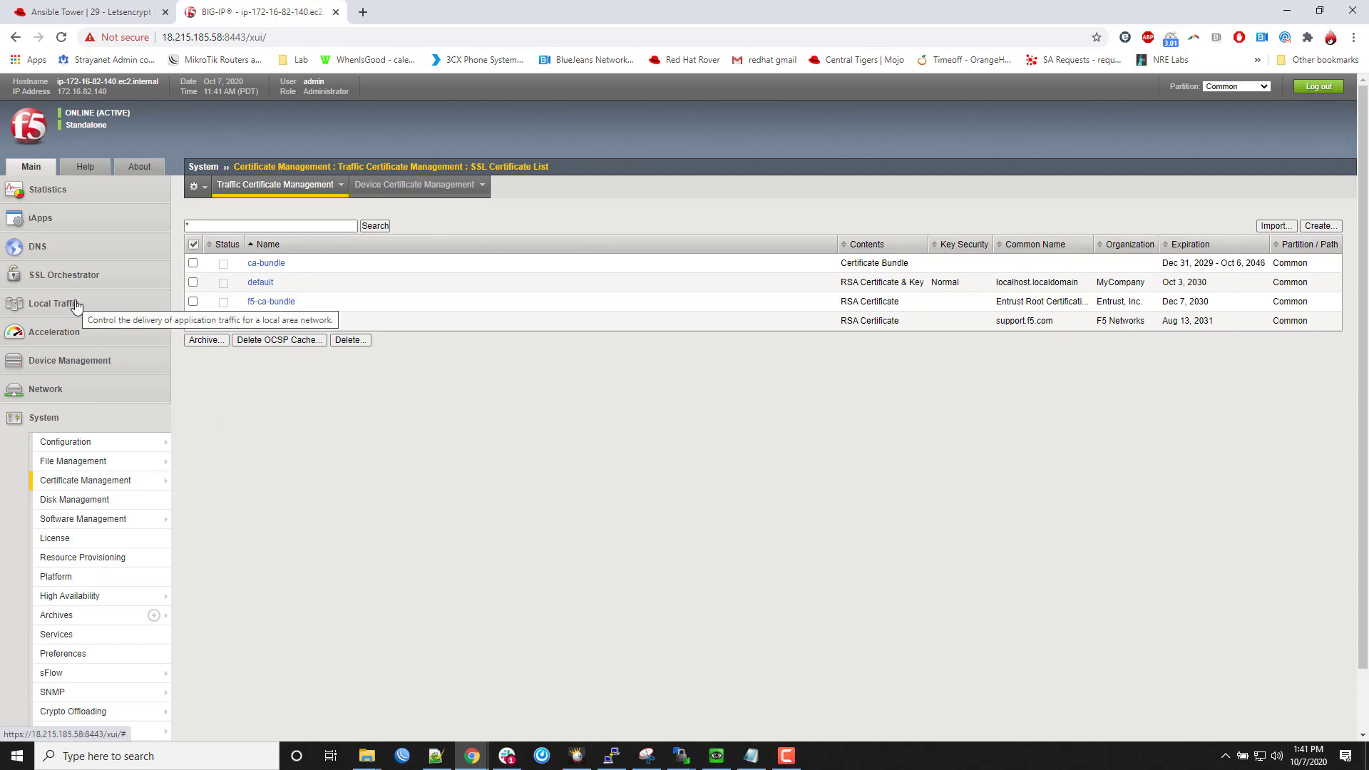
- Check BIG-IP Local Traffic pool and node lists, both empty, then return to Tower
click(54, 303)
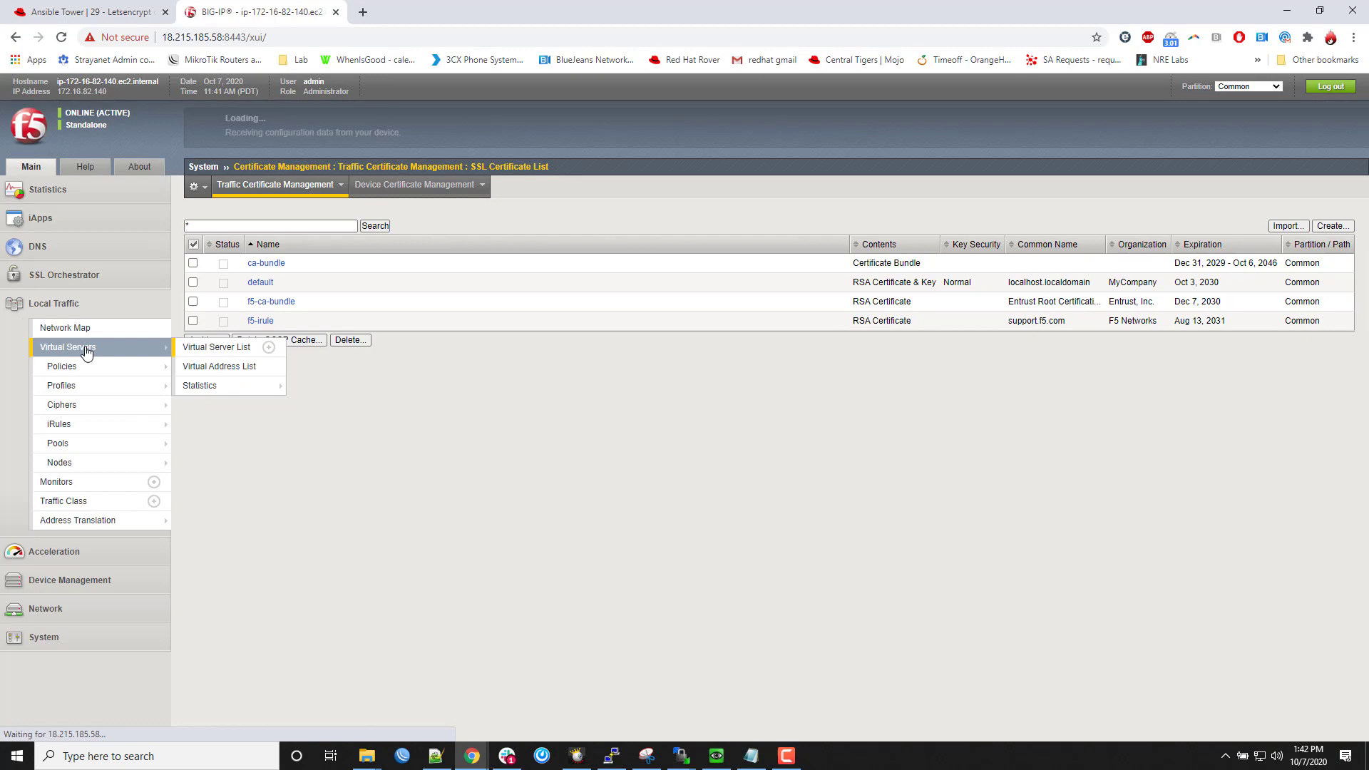
click(57, 443)
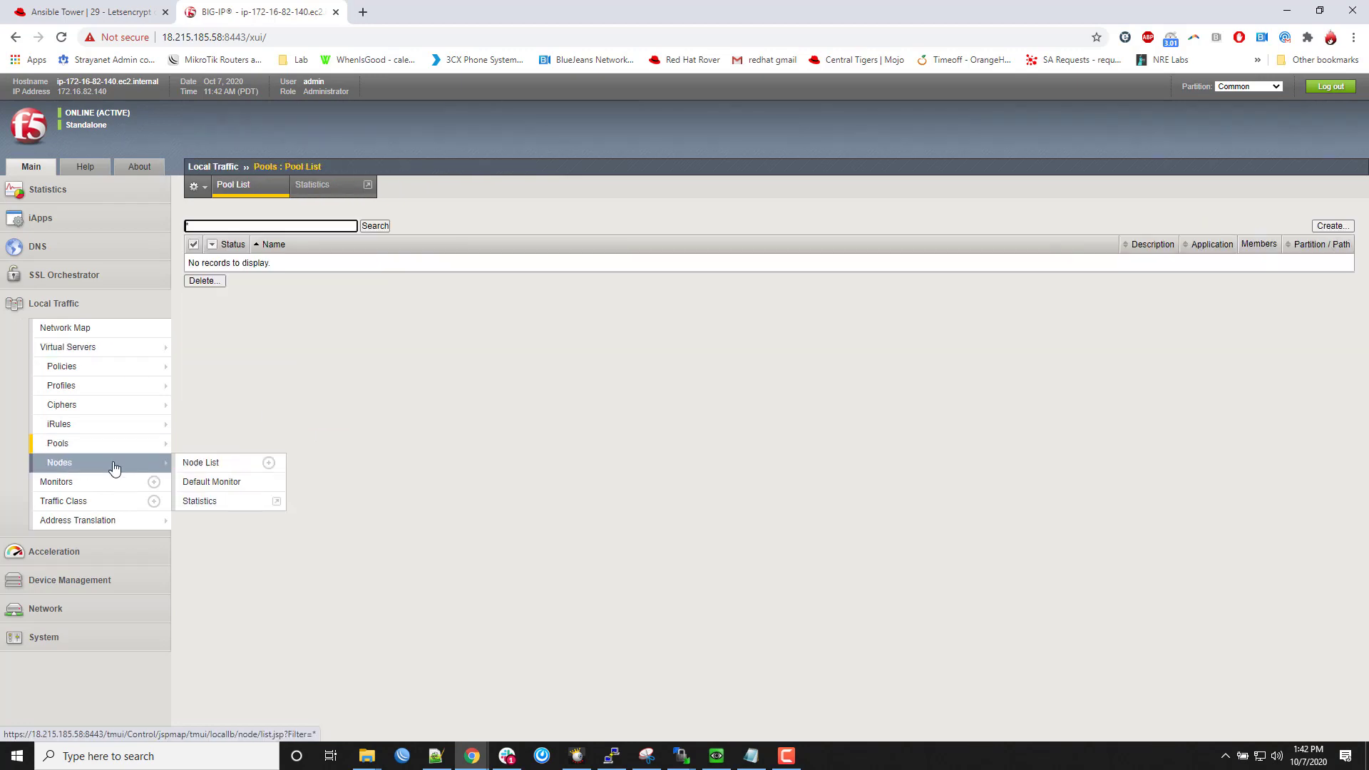
click(199, 462)
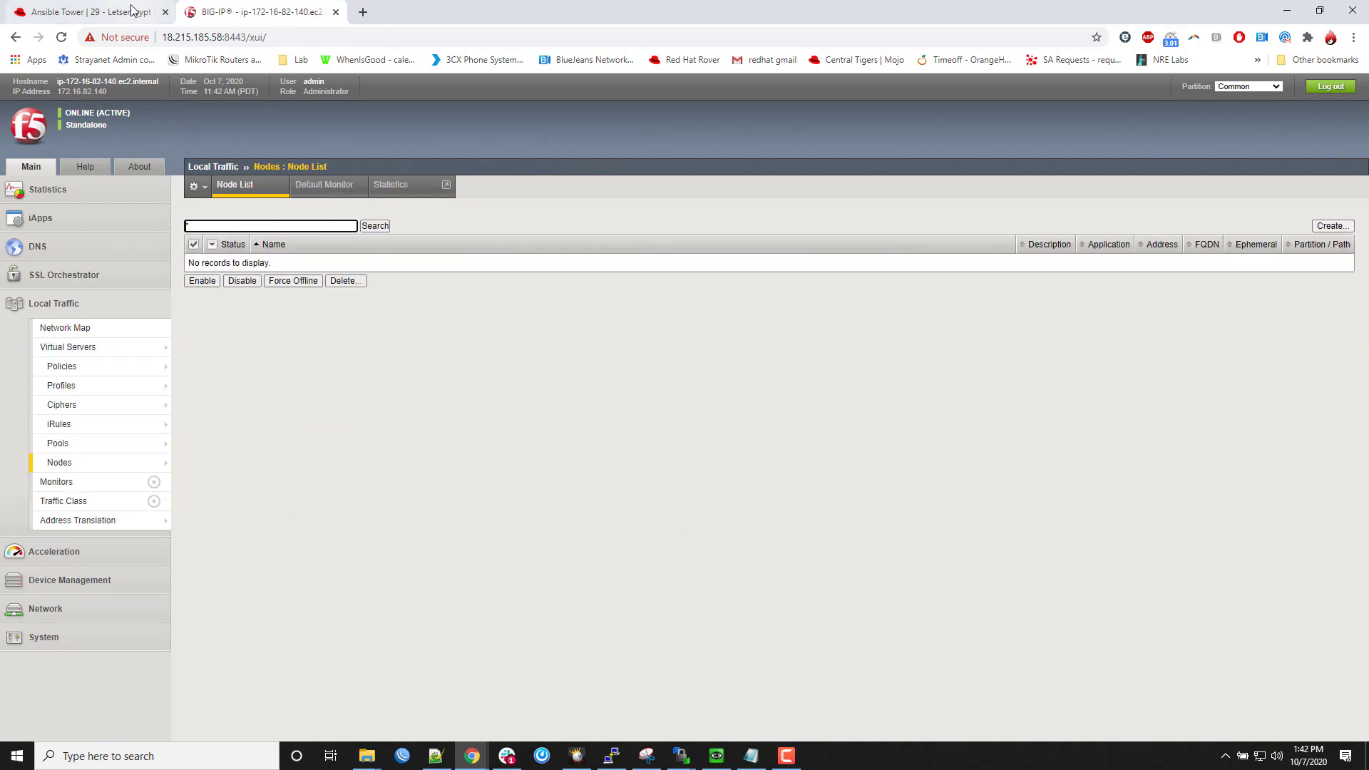
click(87, 11)
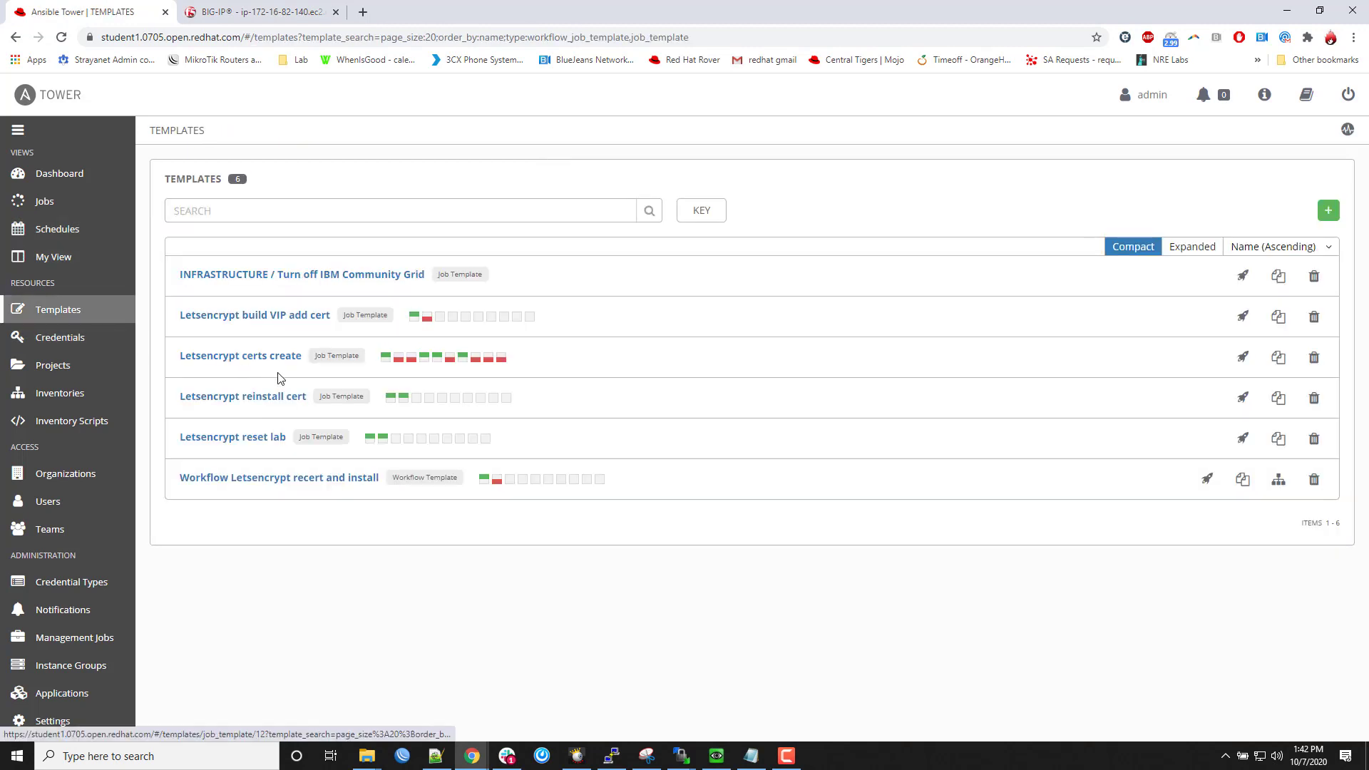
mouse_move(608, 326)
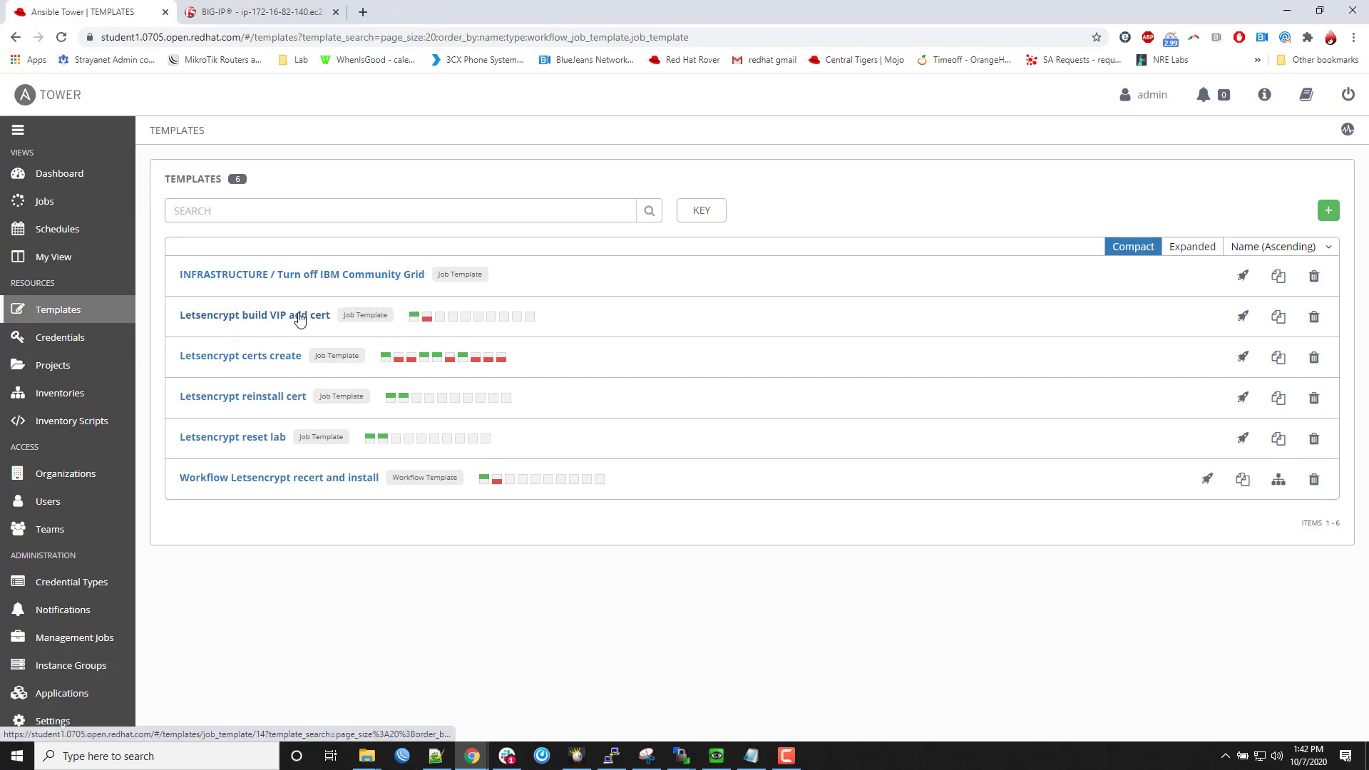
mouse_move(1241, 316)
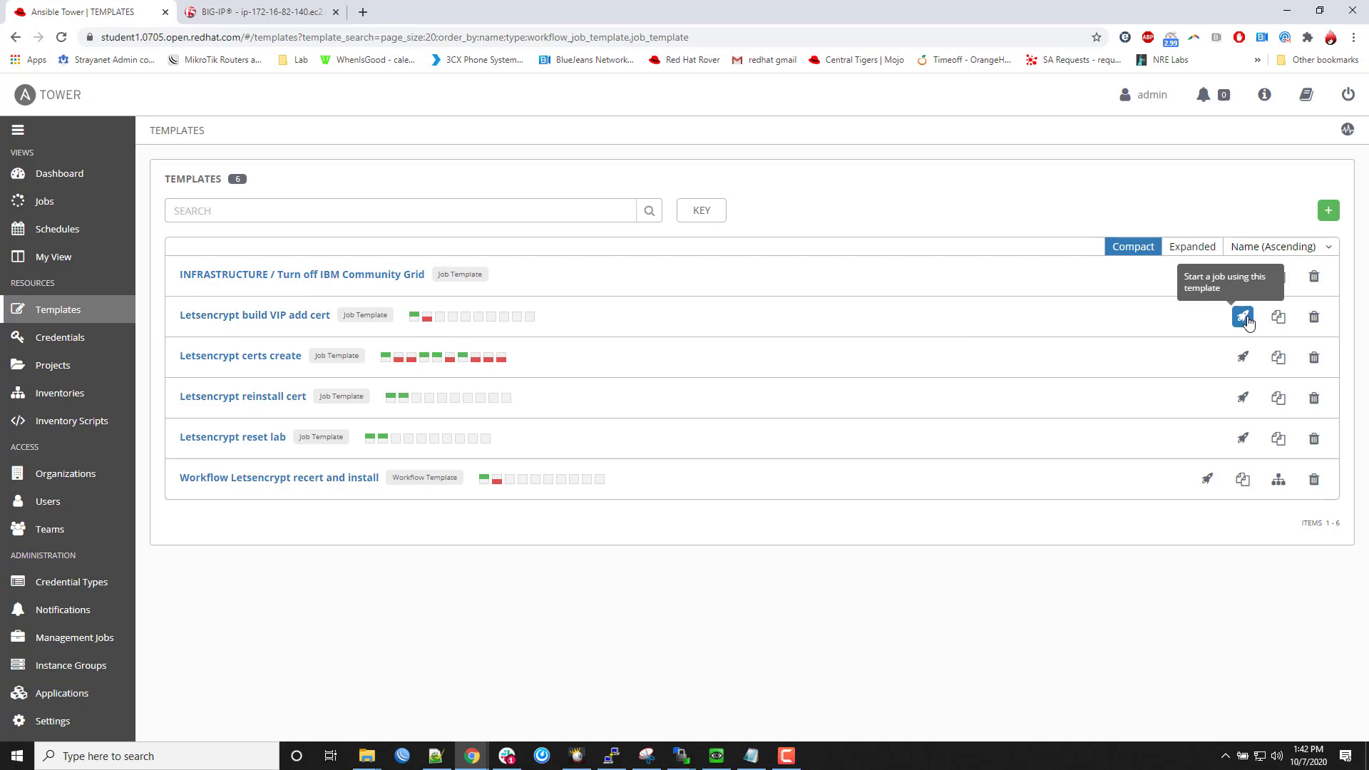
- Launch 'Letsencrypt build VIP add cert' and review the recap: 8 ok, 7 changed, 0 failed
click(1244, 316)
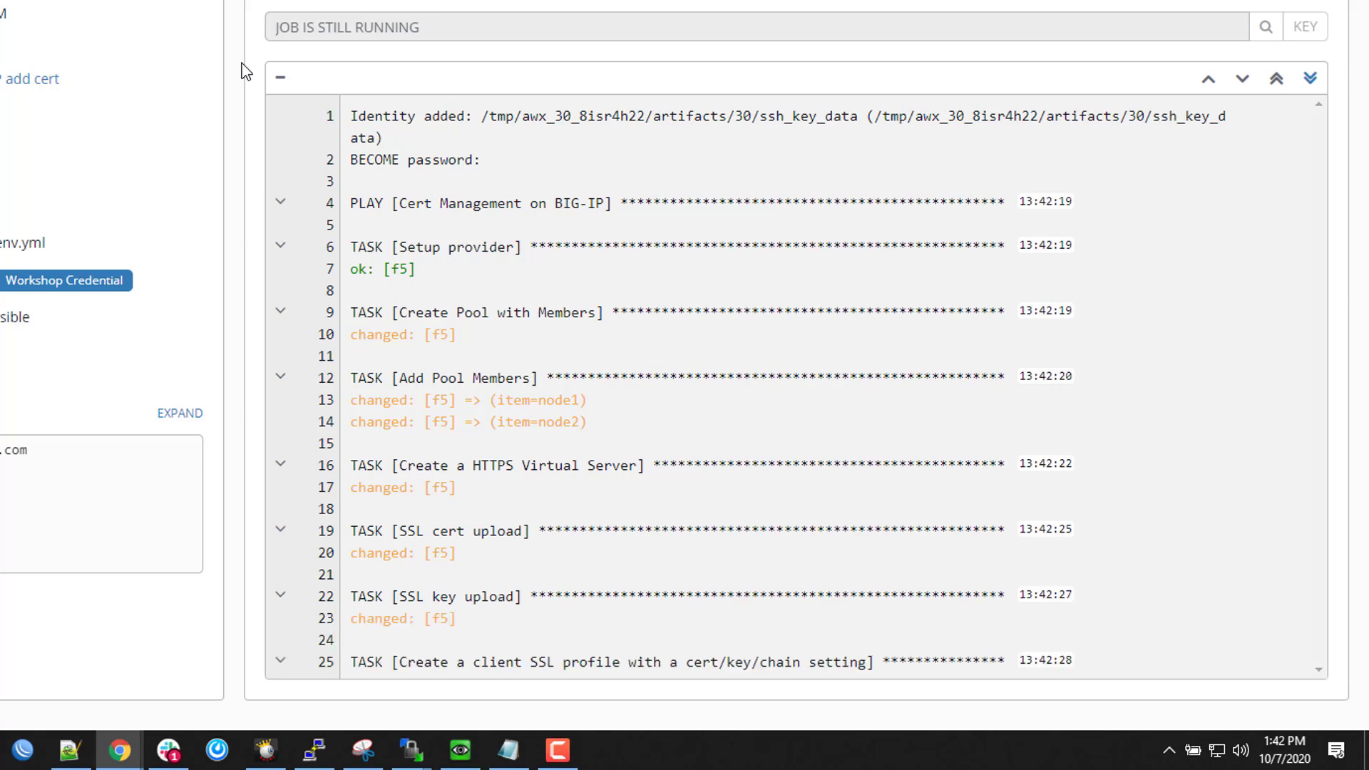
scroll(down, 3)
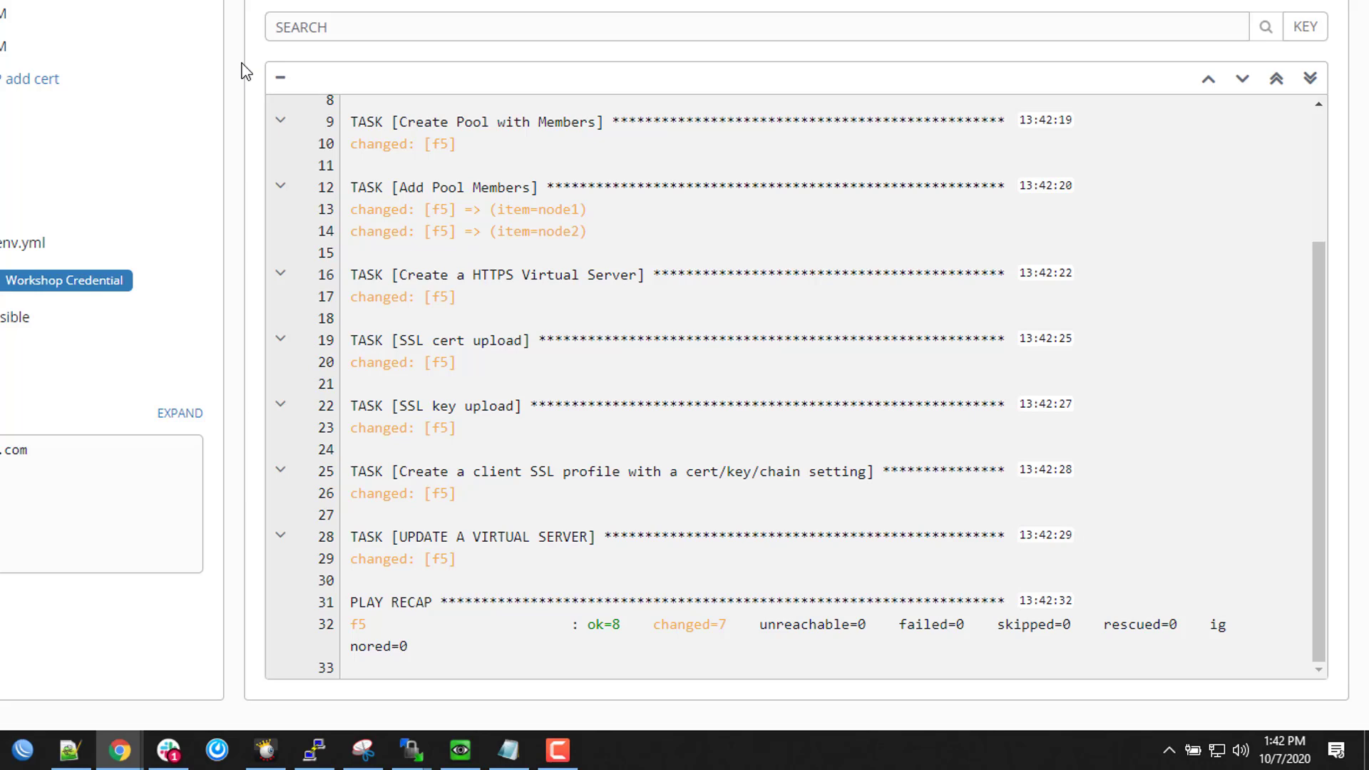
mouse_move(300, 329)
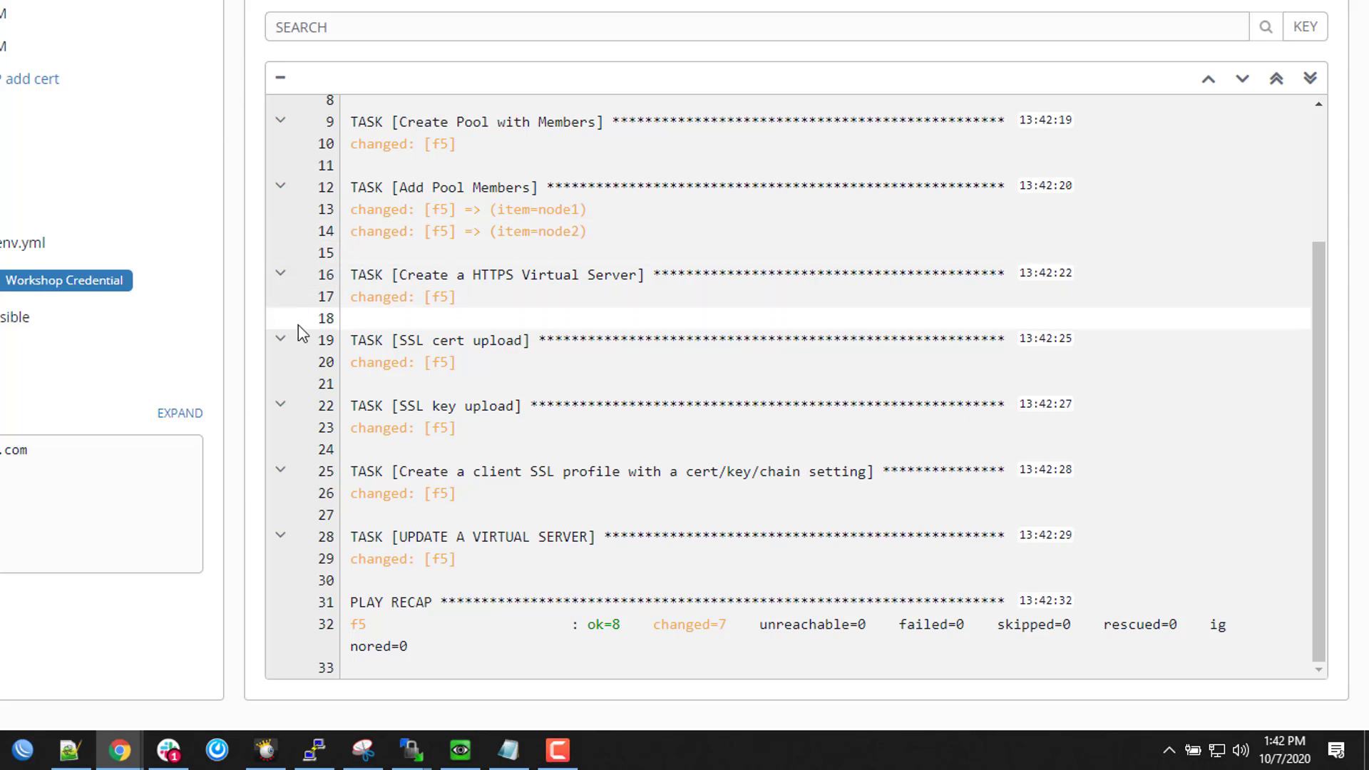
mouse_move(389, 360)
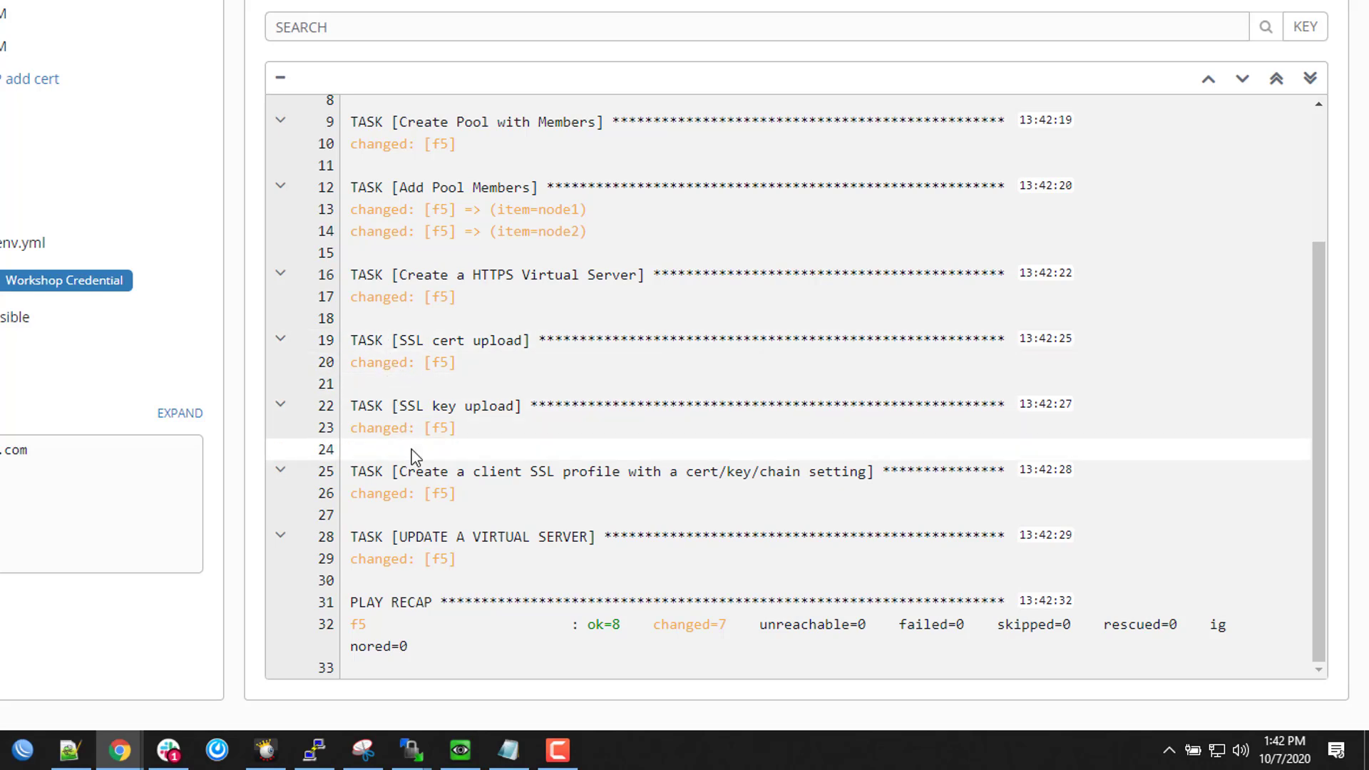
mouse_move(427, 488)
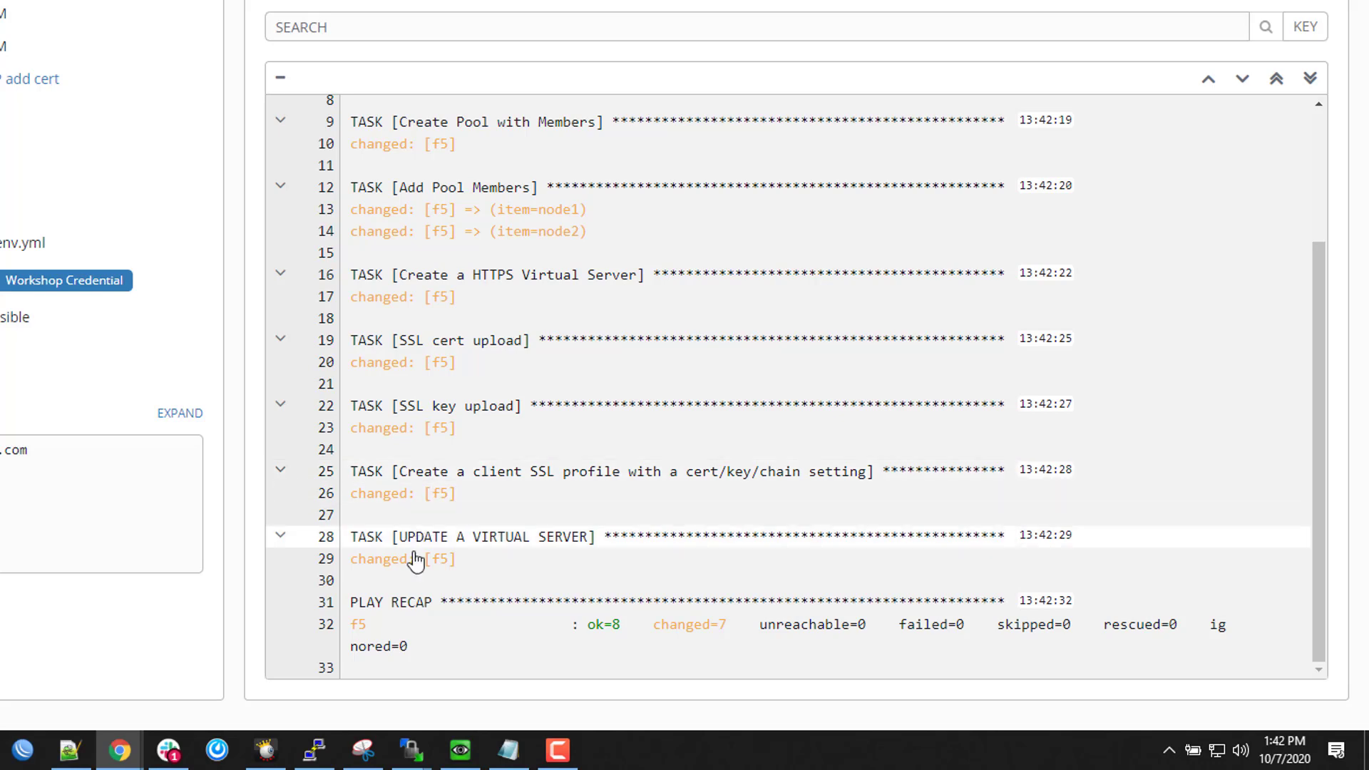
mouse_move(415, 583)
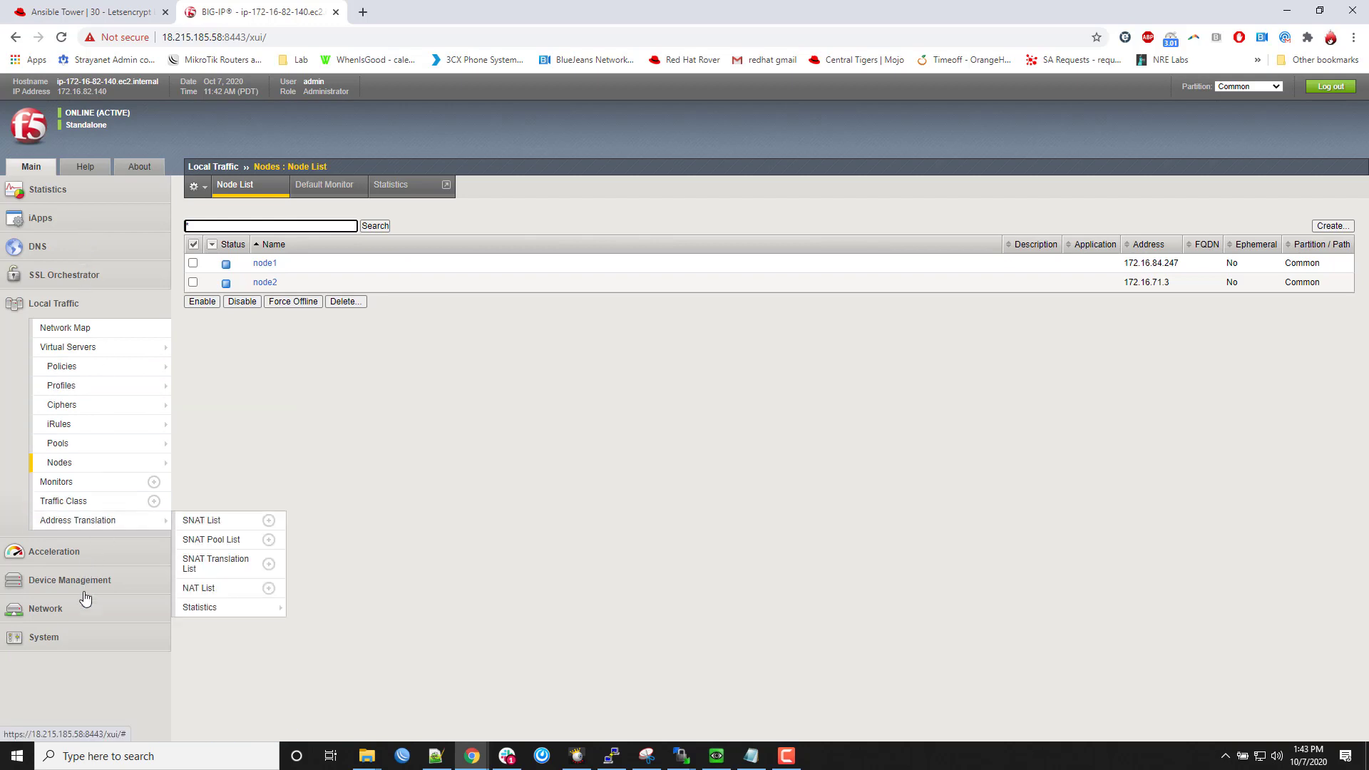
mouse_move(222, 549)
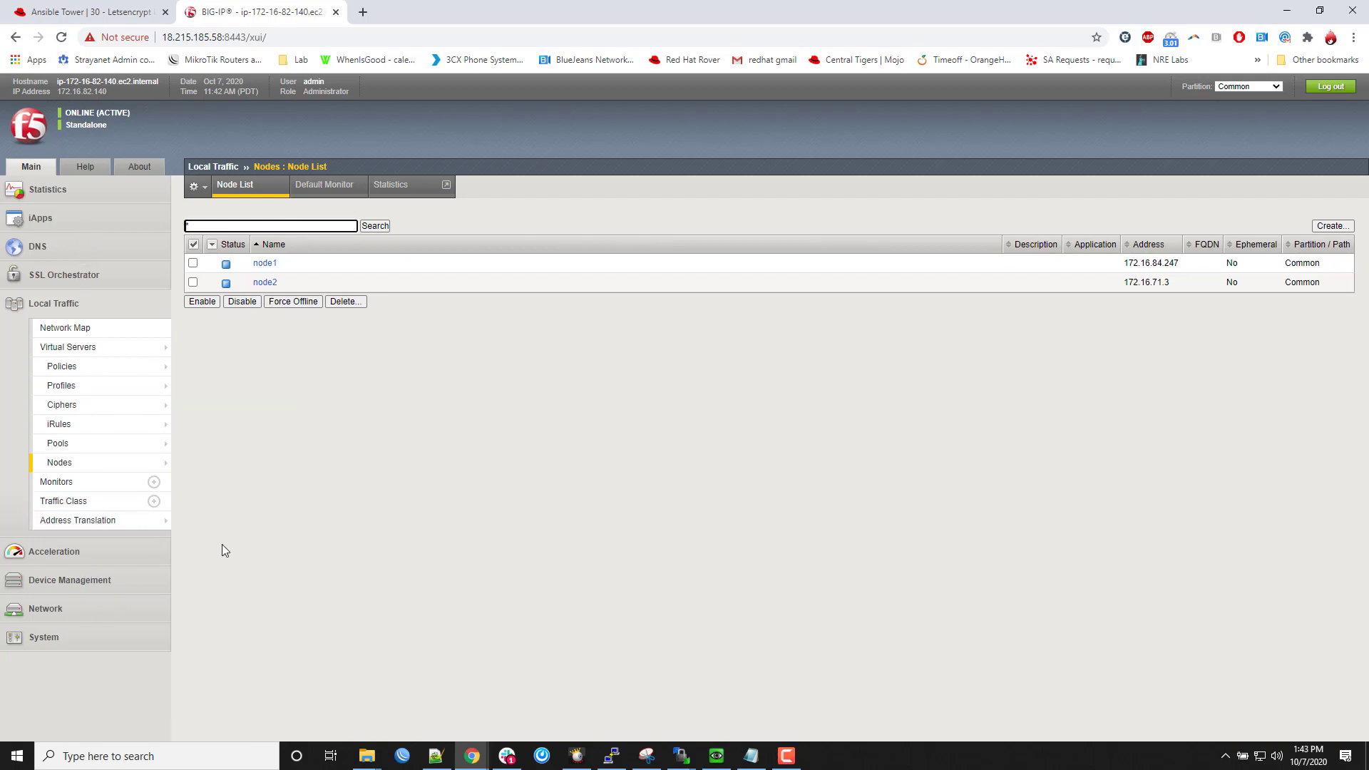
mouse_move(102, 274)
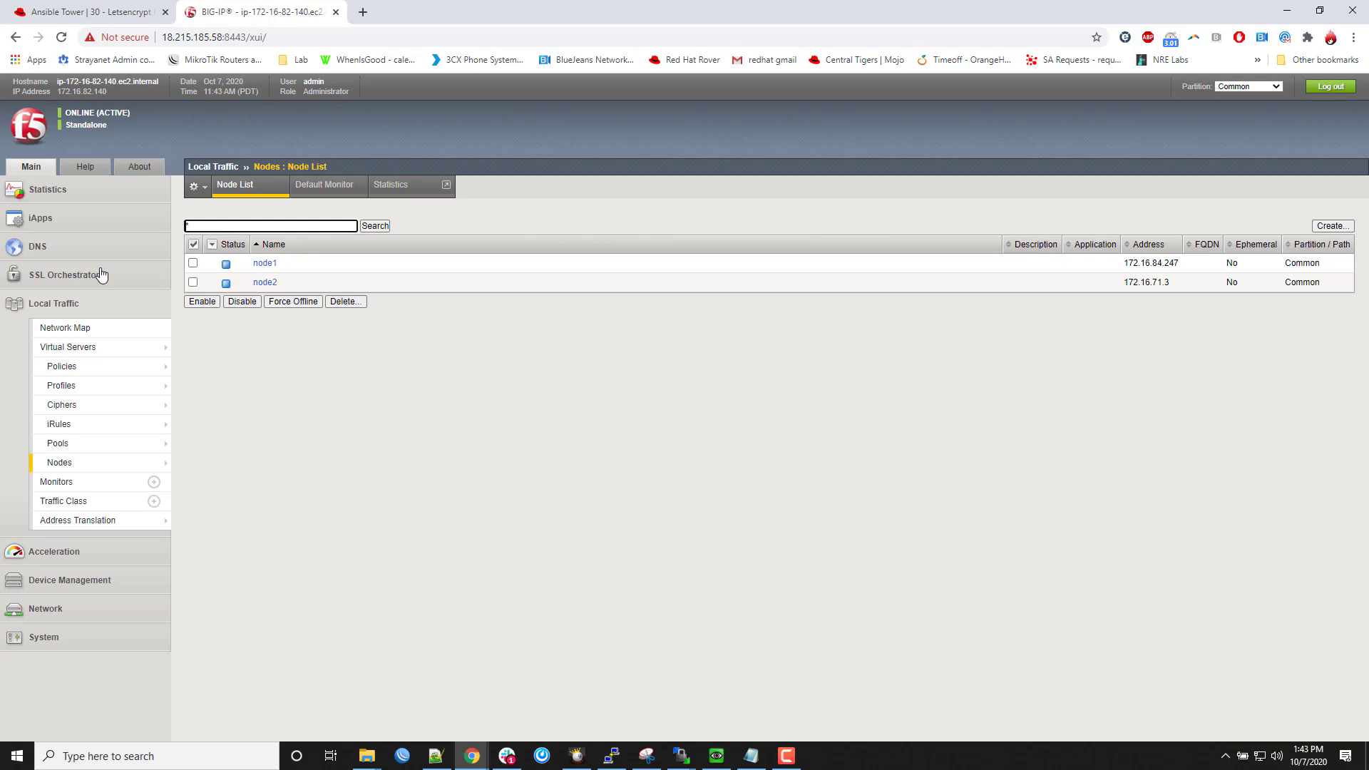
- Verify node1, node2 and the testtest1.gregsowell.com cert and key in BIG-IP
click(64, 274)
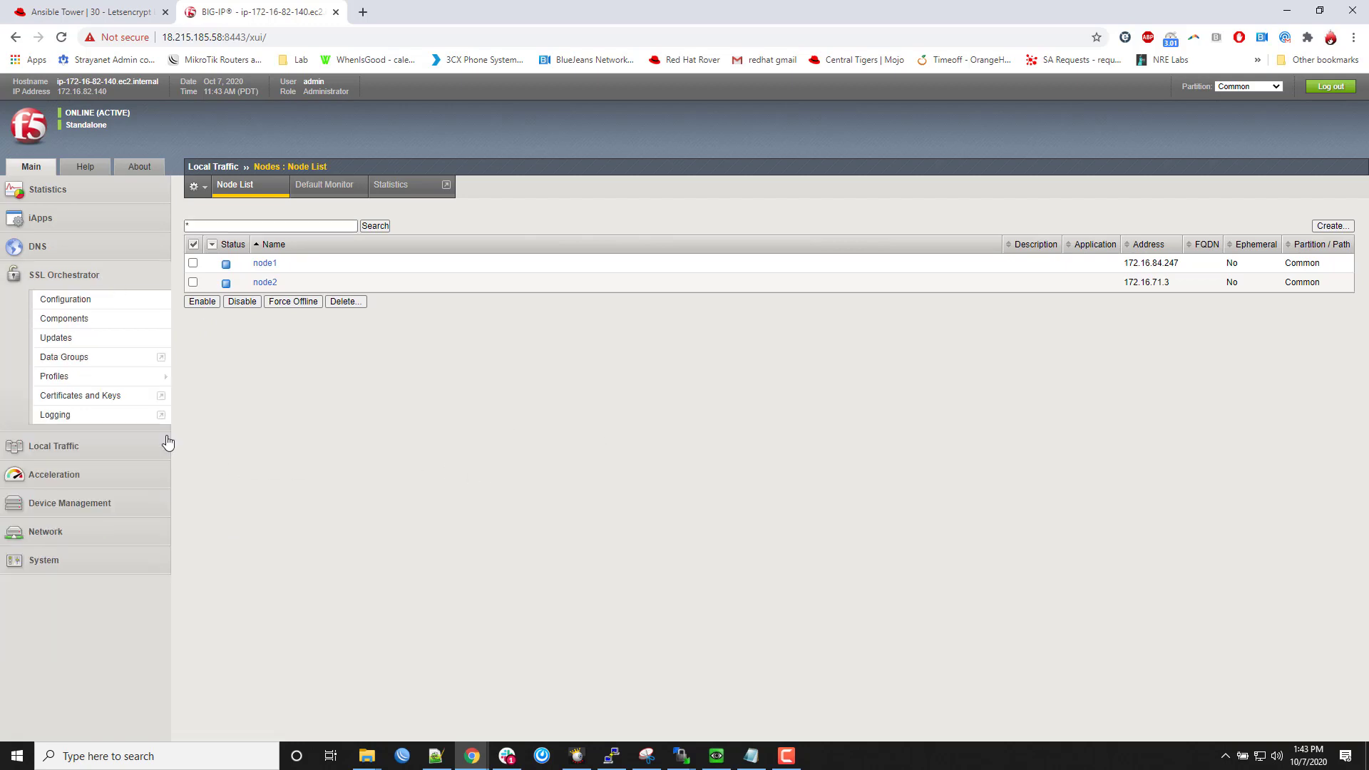
mouse_move(53, 376)
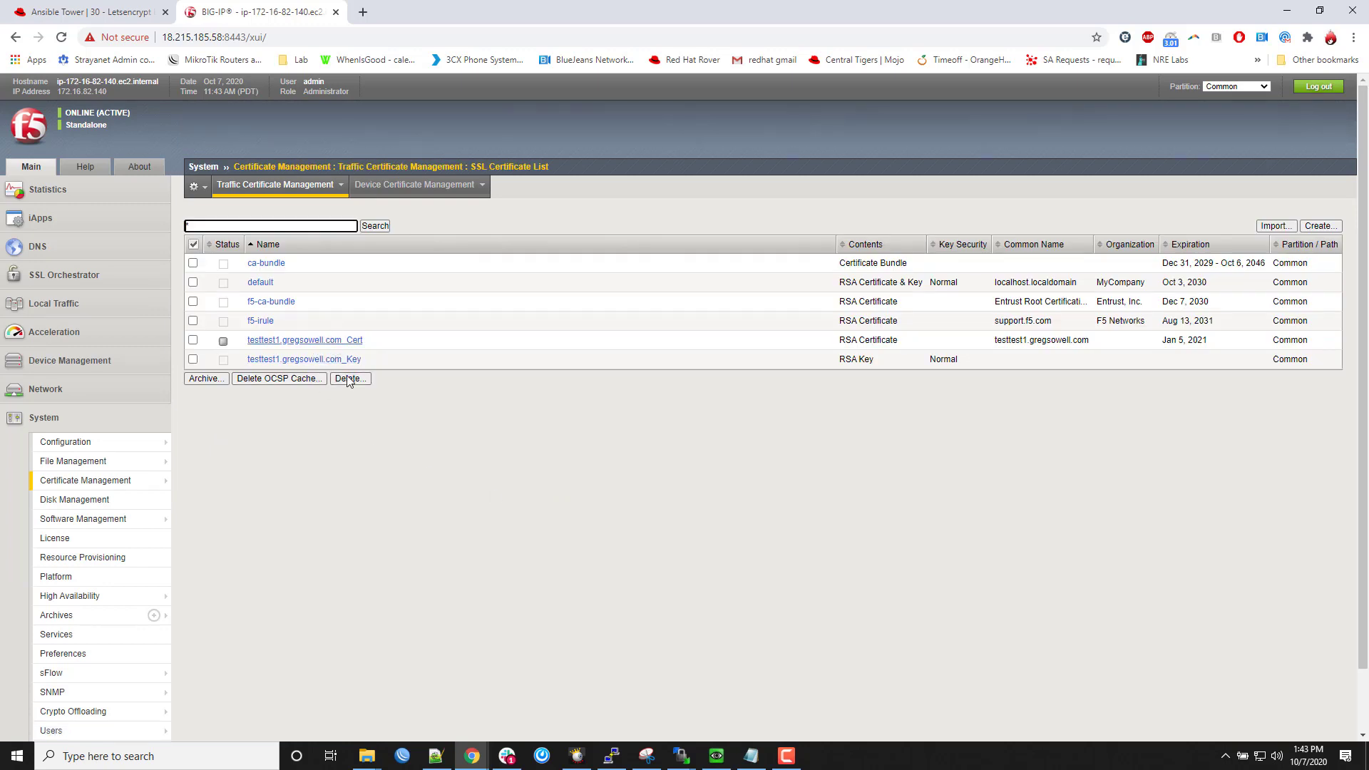
mouse_move(528, 519)
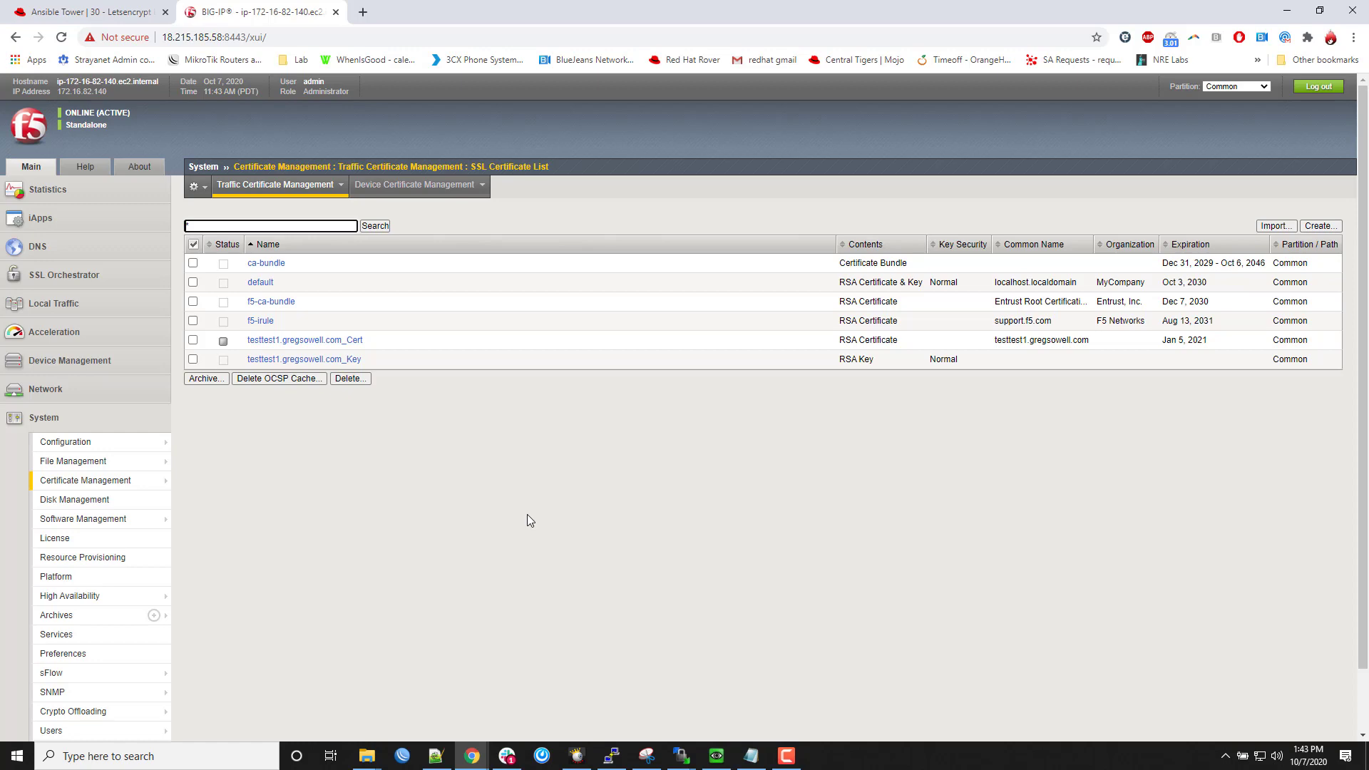
mouse_move(103, 36)
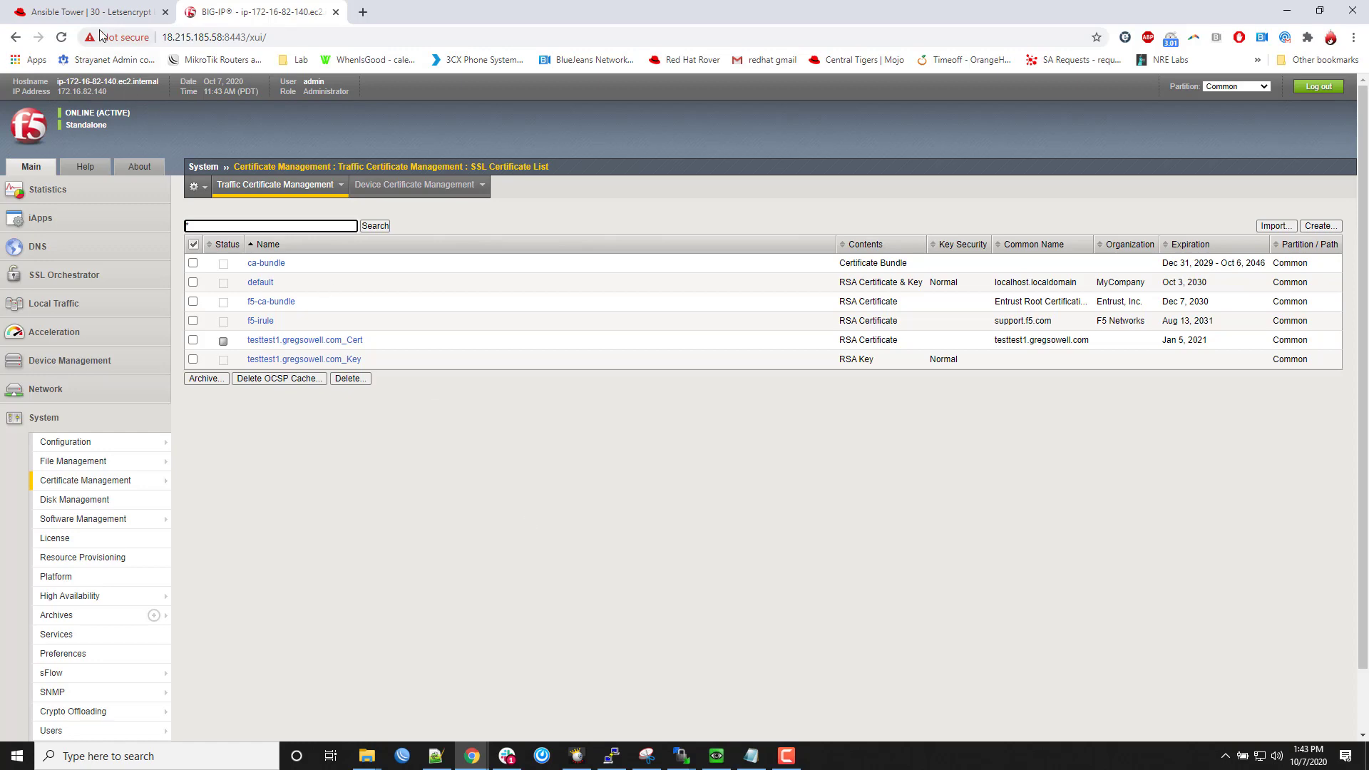
click(87, 12)
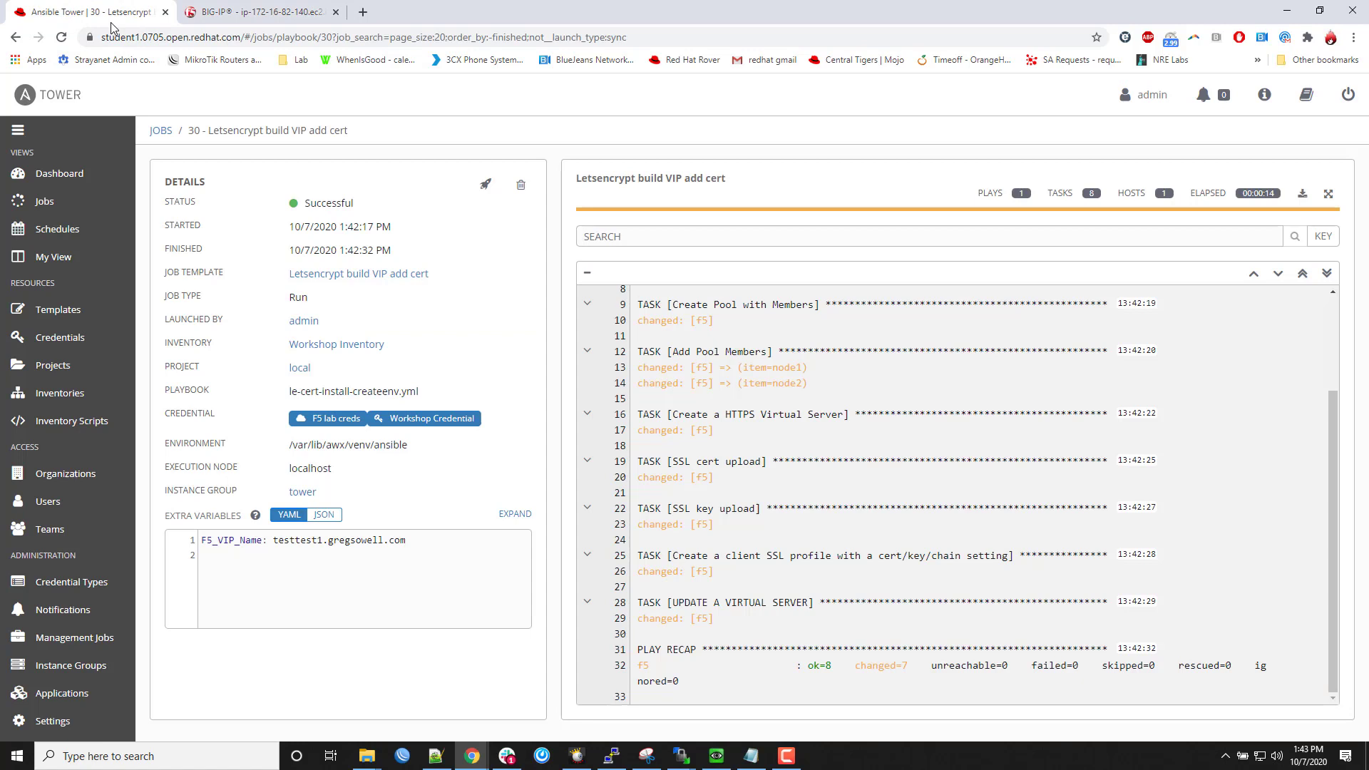
mouse_move(57, 308)
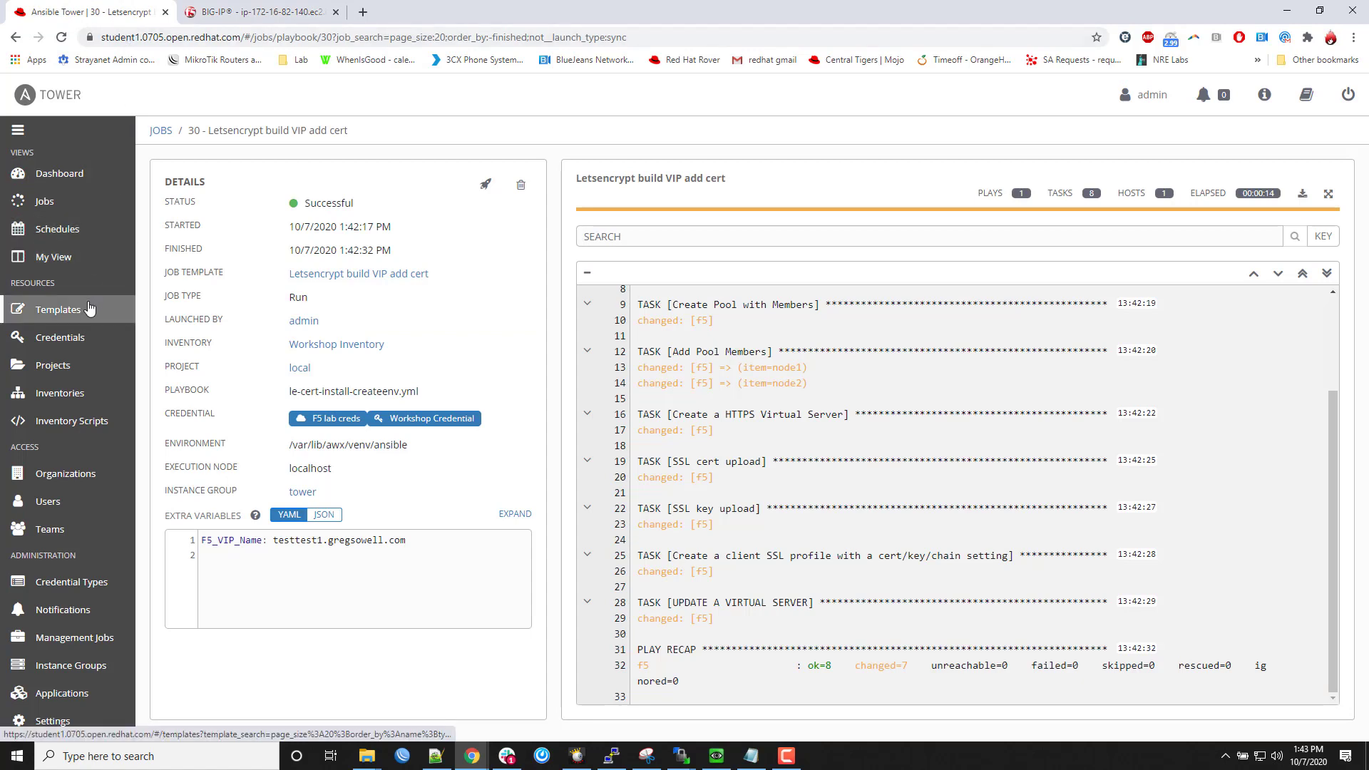
- Open the Templates list to reach Workflow Letsencrypt recert and install
click(58, 309)
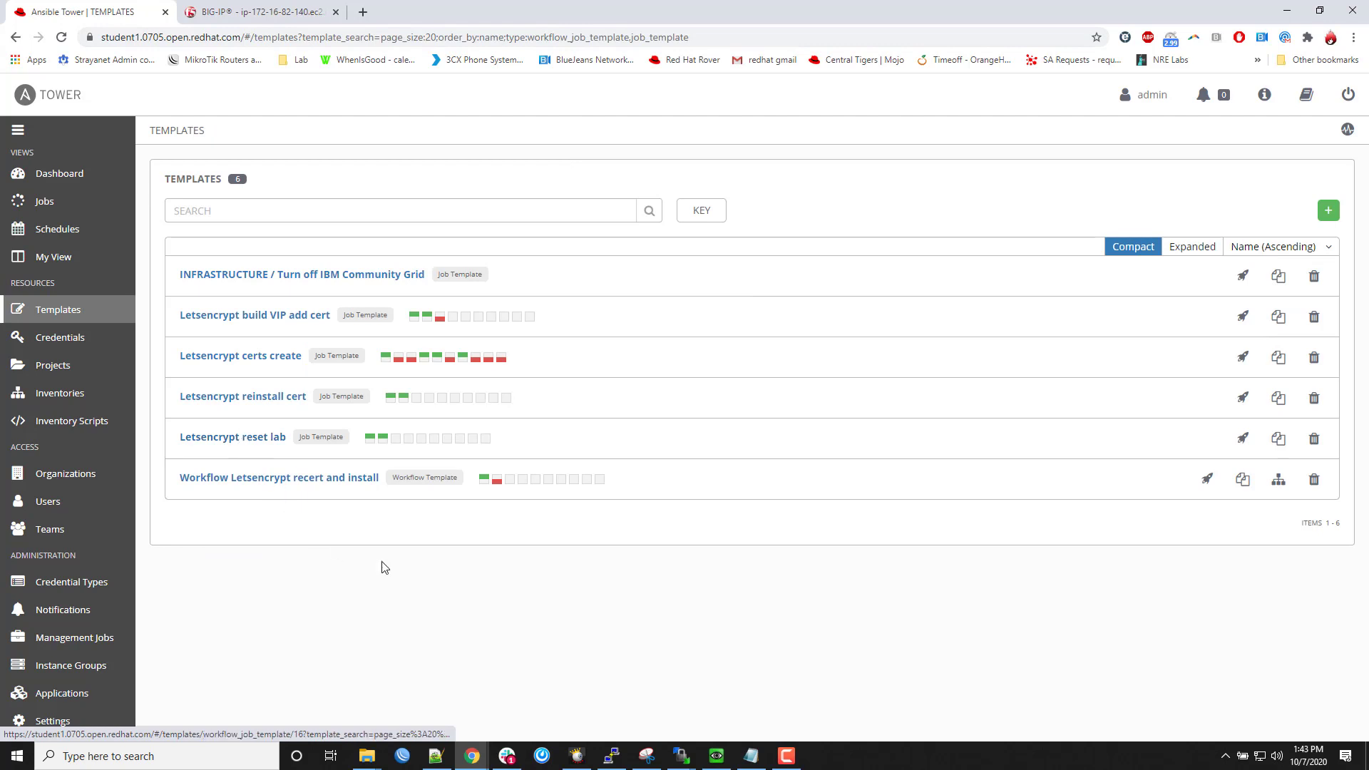
mouse_move(249, 359)
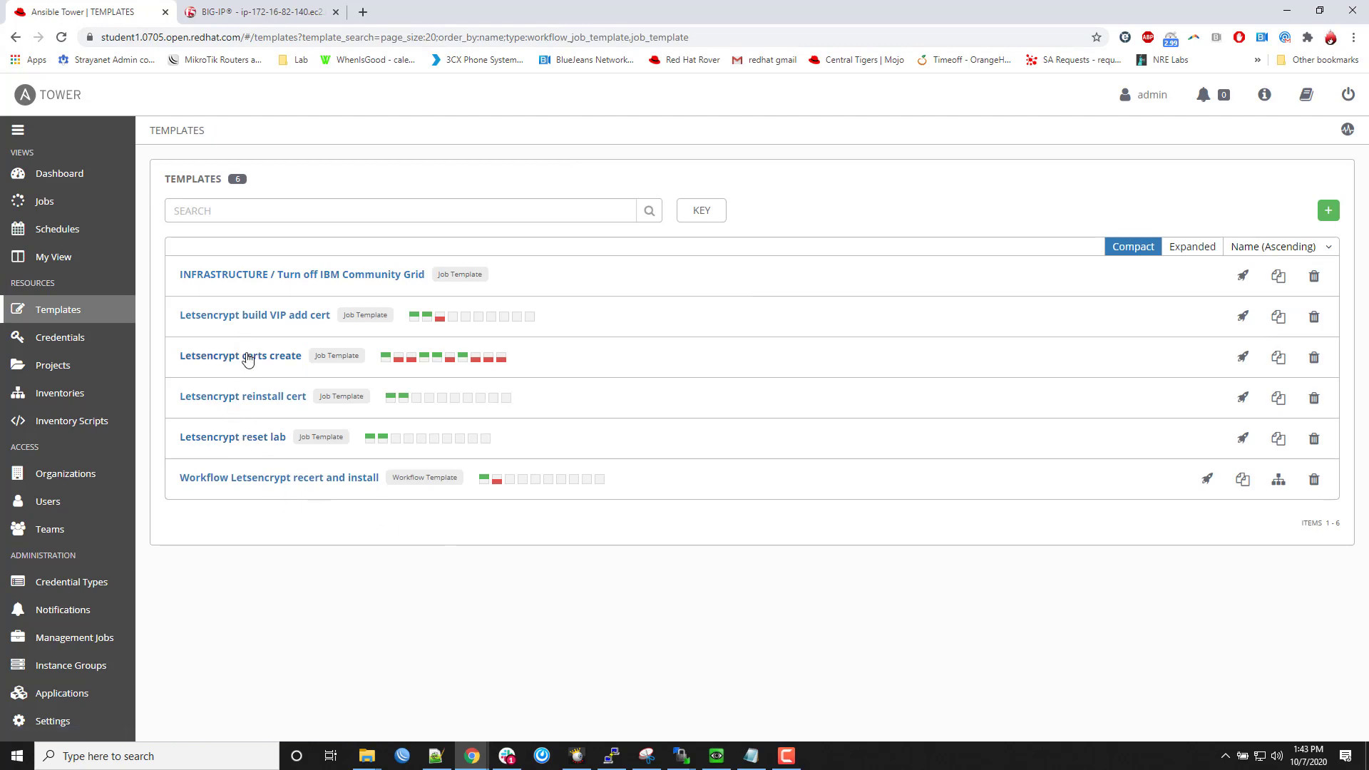
mouse_move(233, 316)
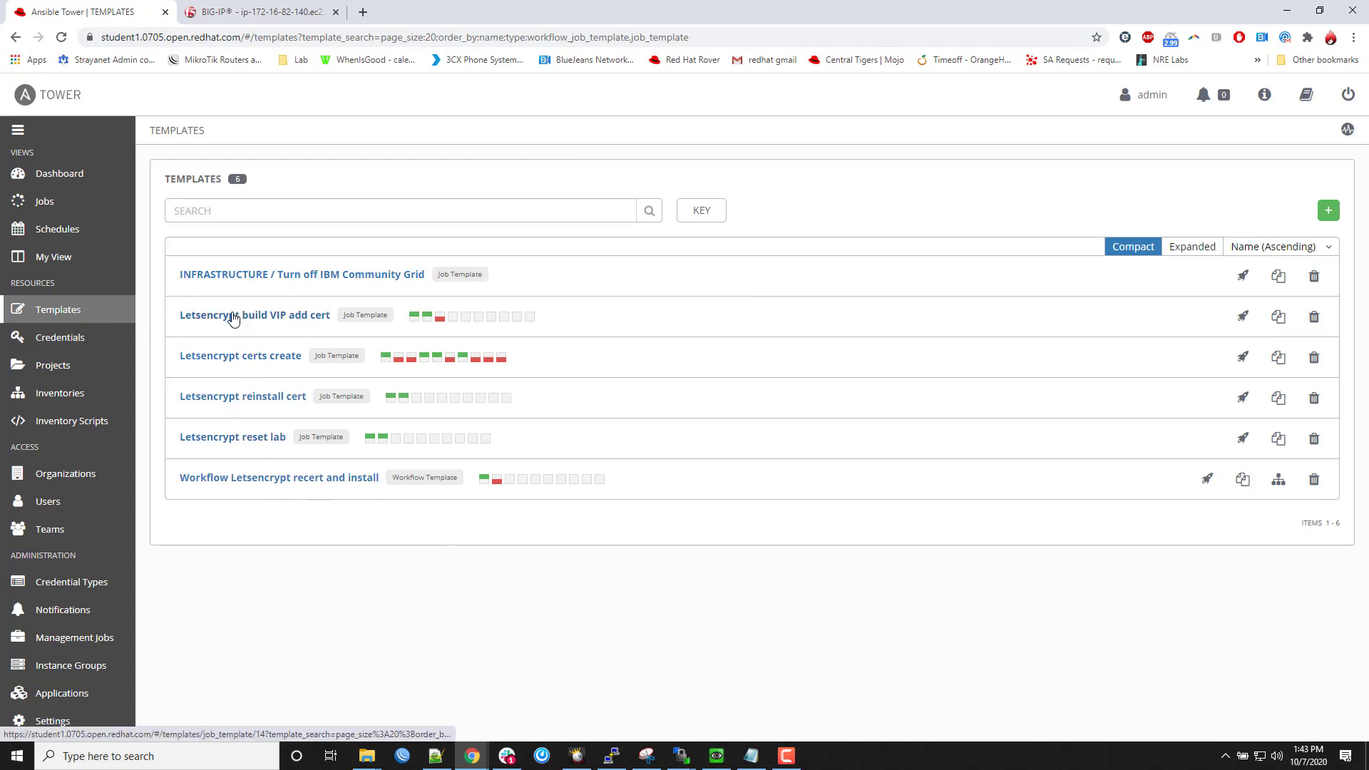
mouse_move(227, 335)
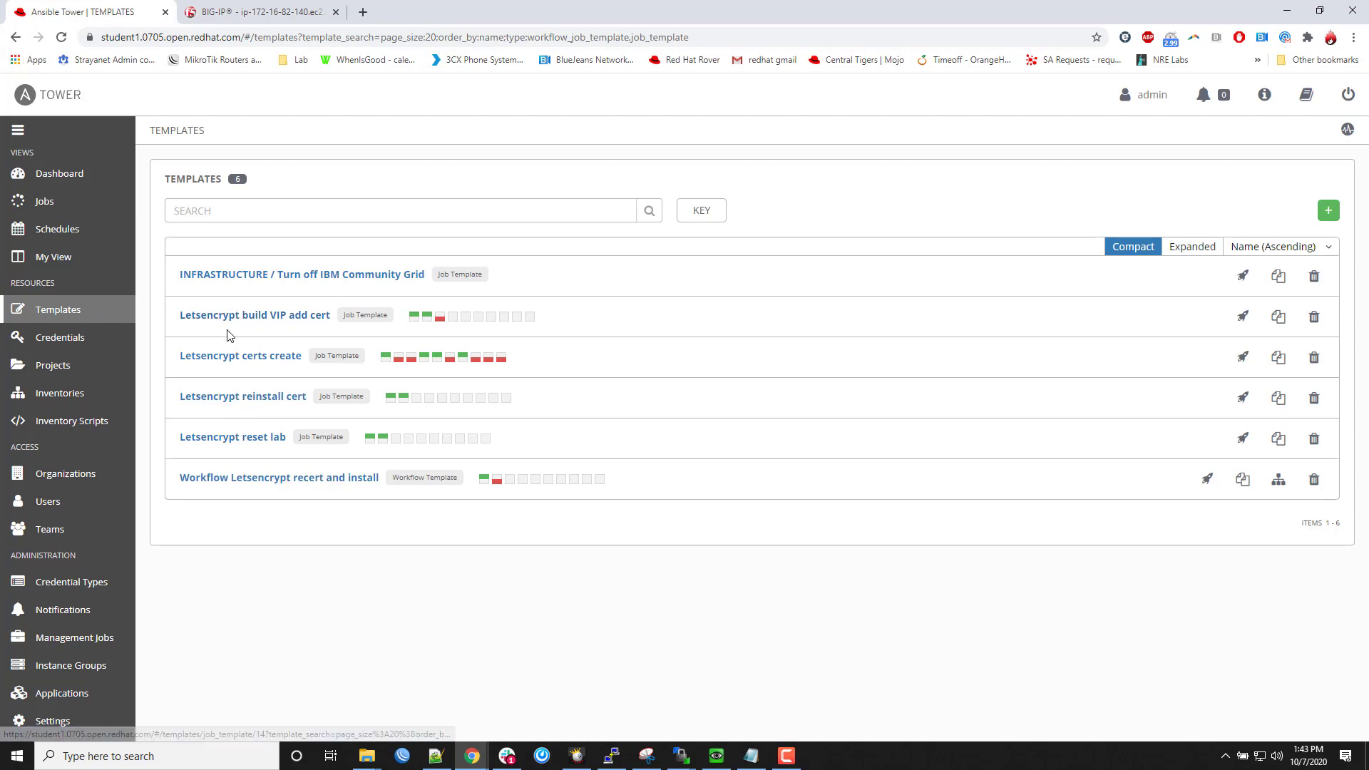
mouse_move(228, 441)
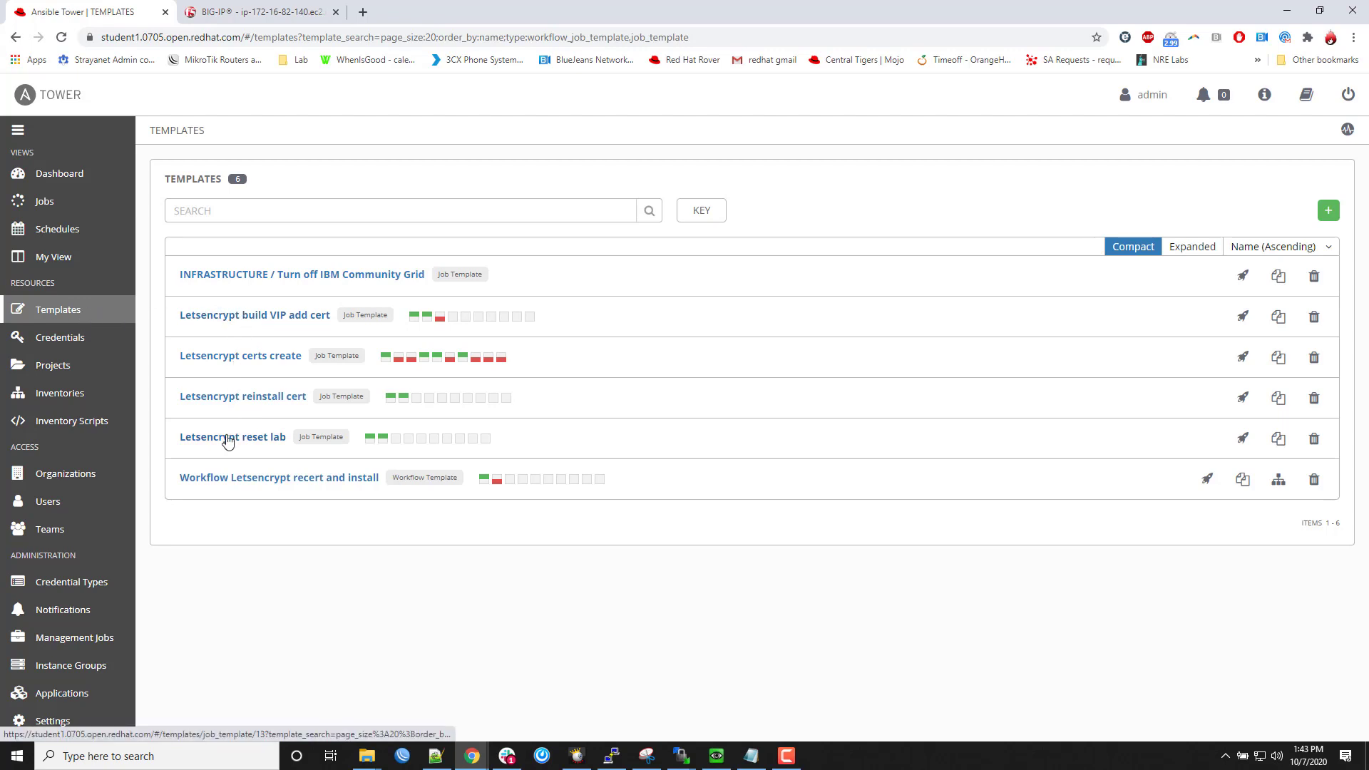
mouse_move(303, 500)
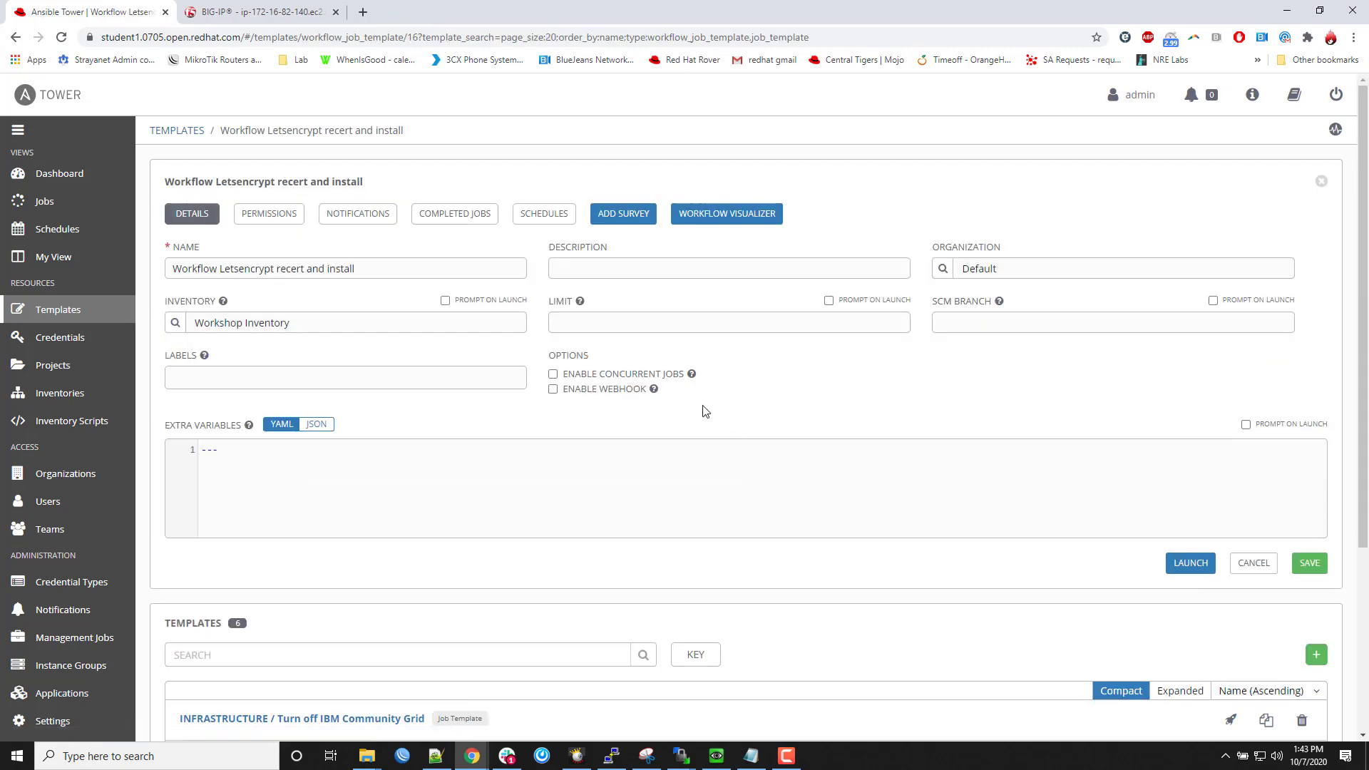
- Open the Workflow Visualizer showing certs create followed by reinstall cert
click(725, 213)
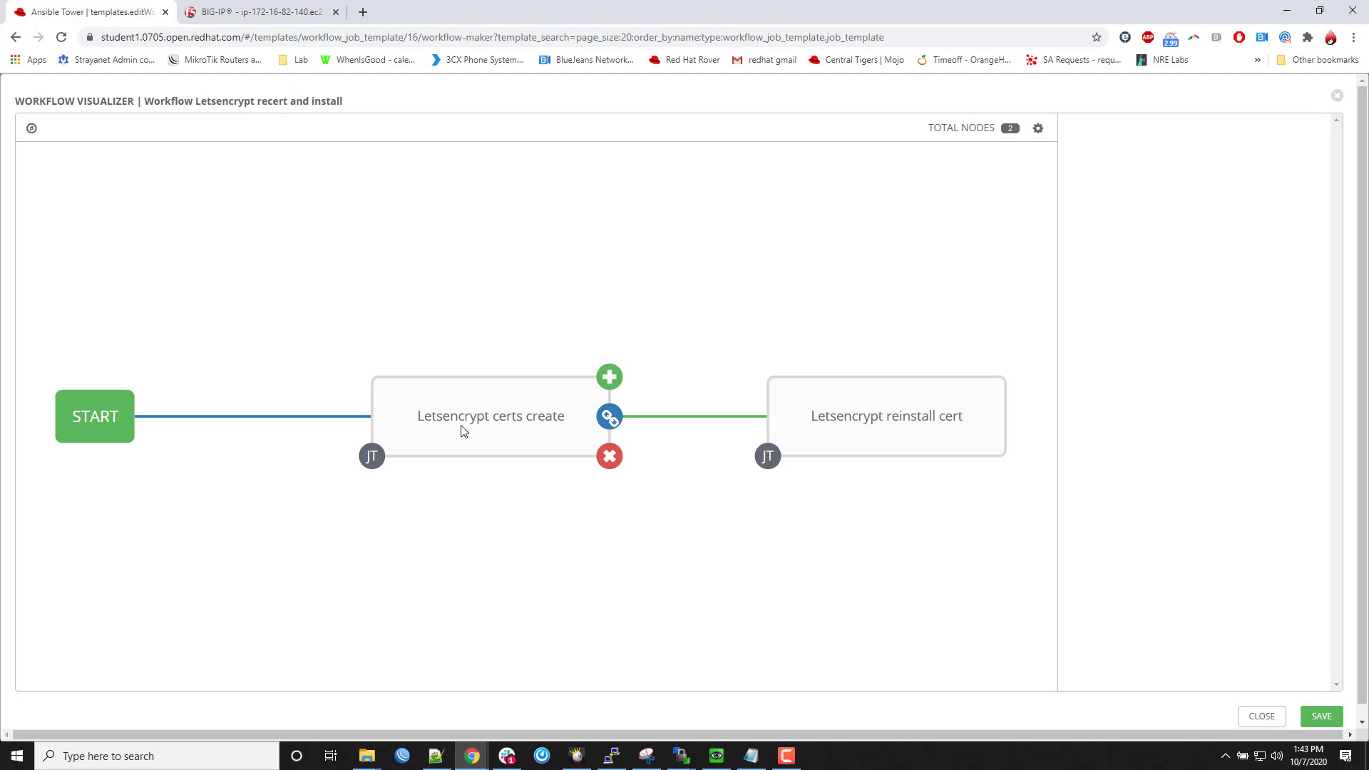
mouse_move(575, 560)
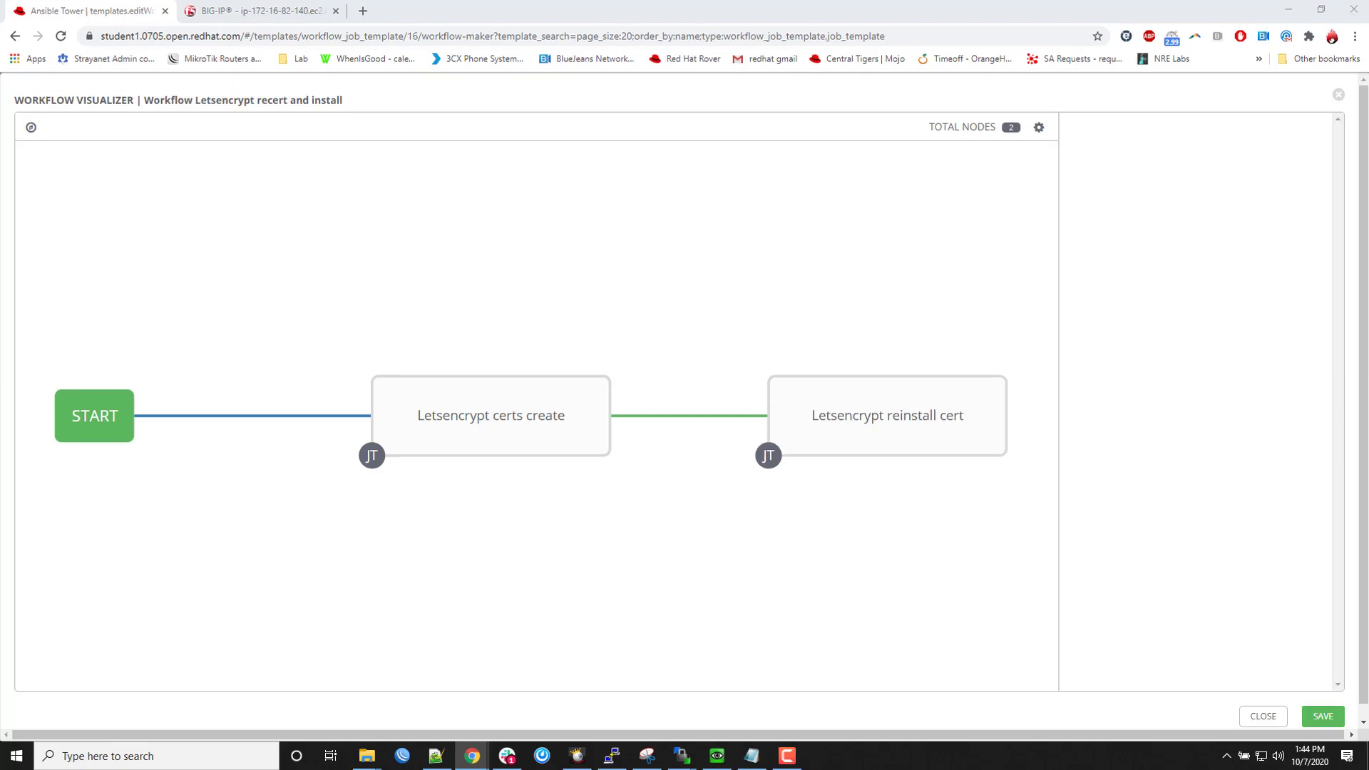
- Highlight the bigip_ssl_certificate upload task, lines 21–24, in le-cert-reinstall.yml on GitHub
click(256, 10)
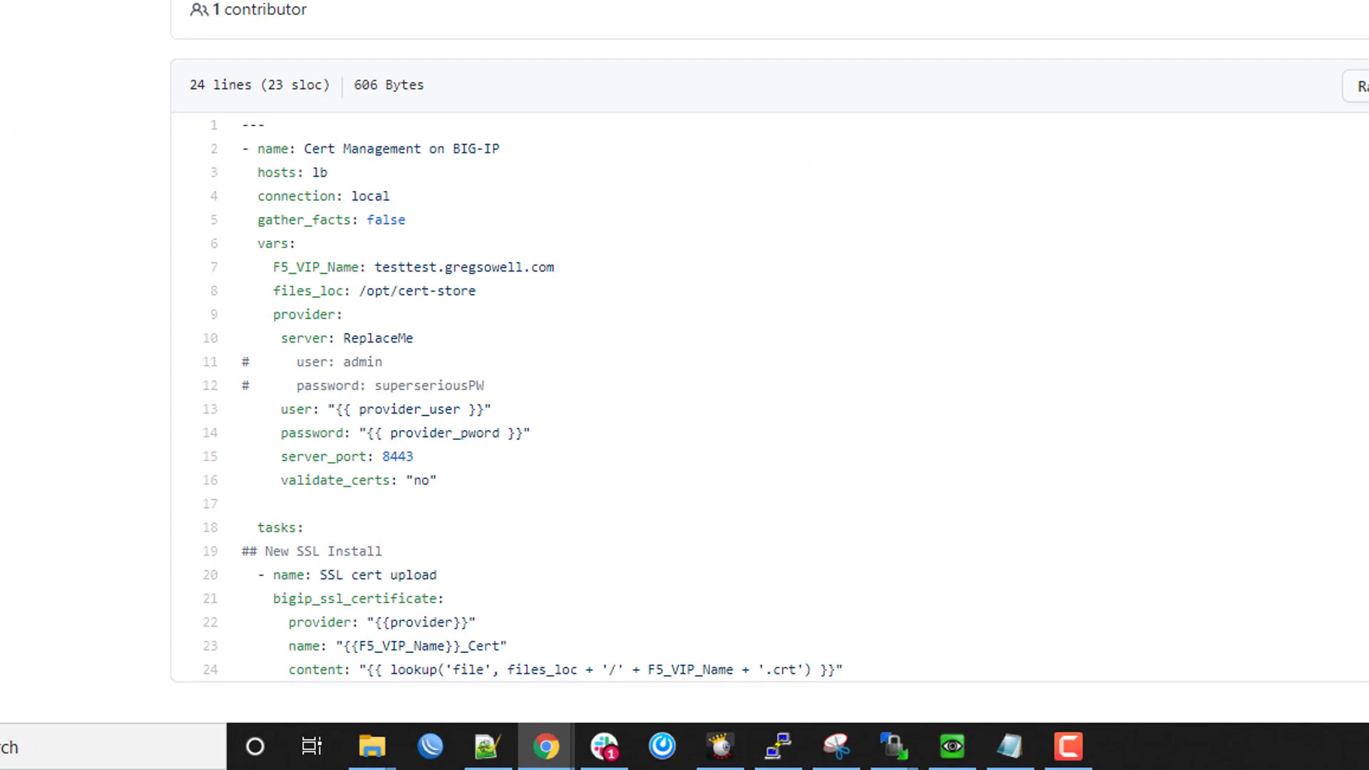
scroll(down, 3)
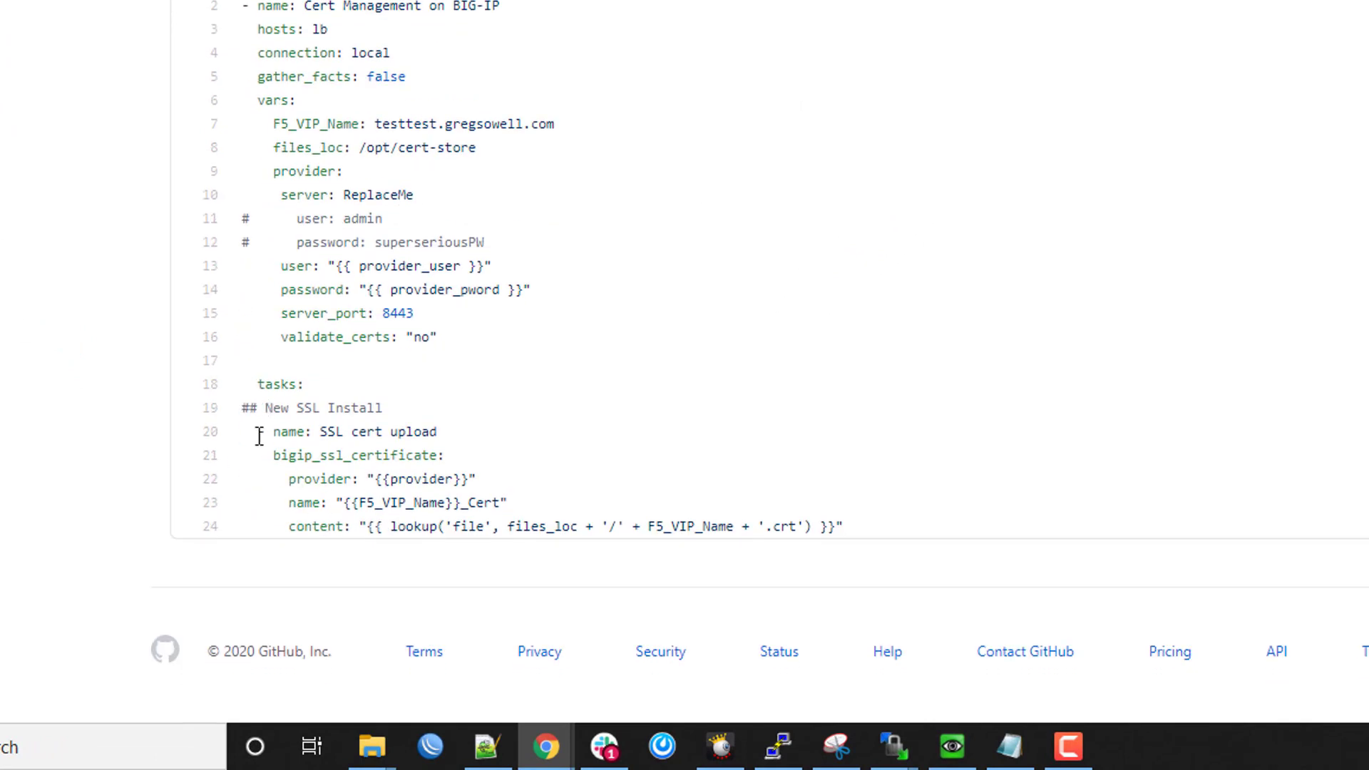
drag(273, 454, 841, 525)
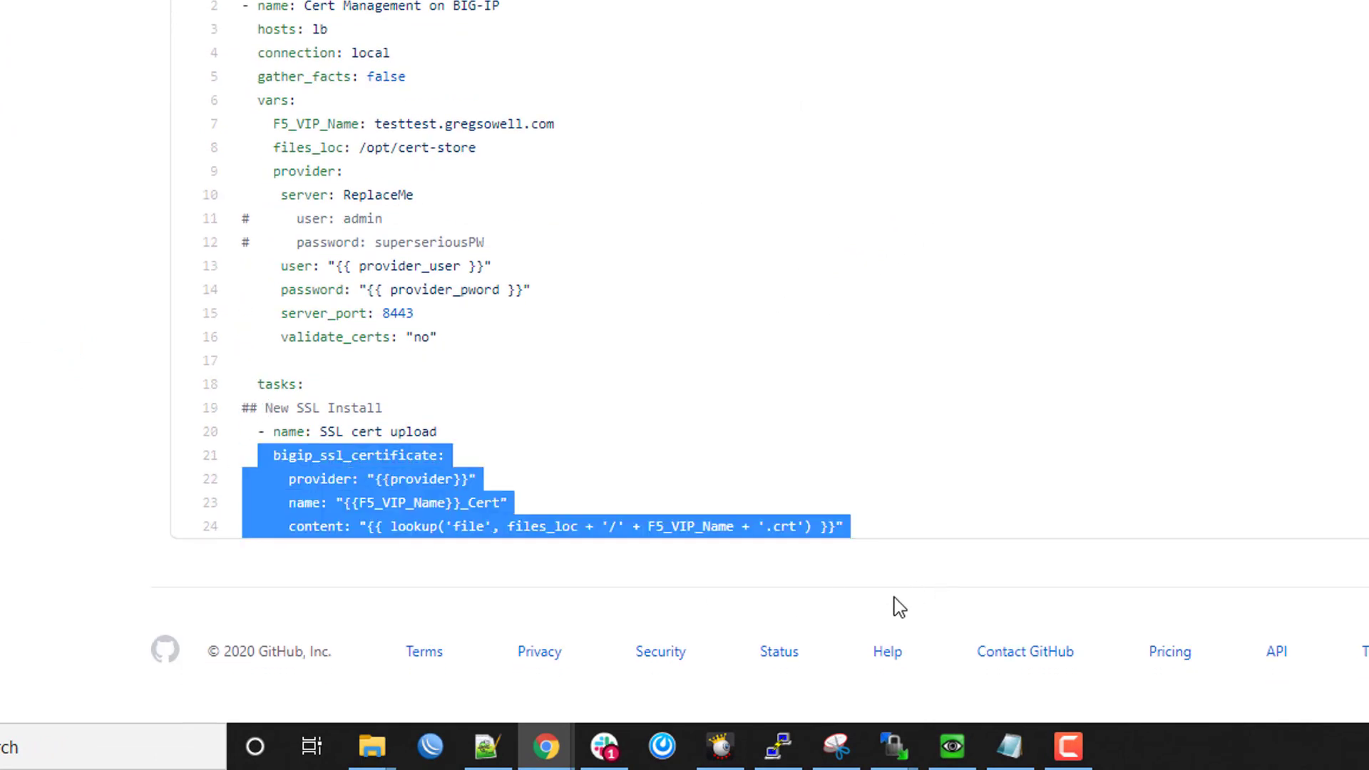
mouse_move(608, 563)
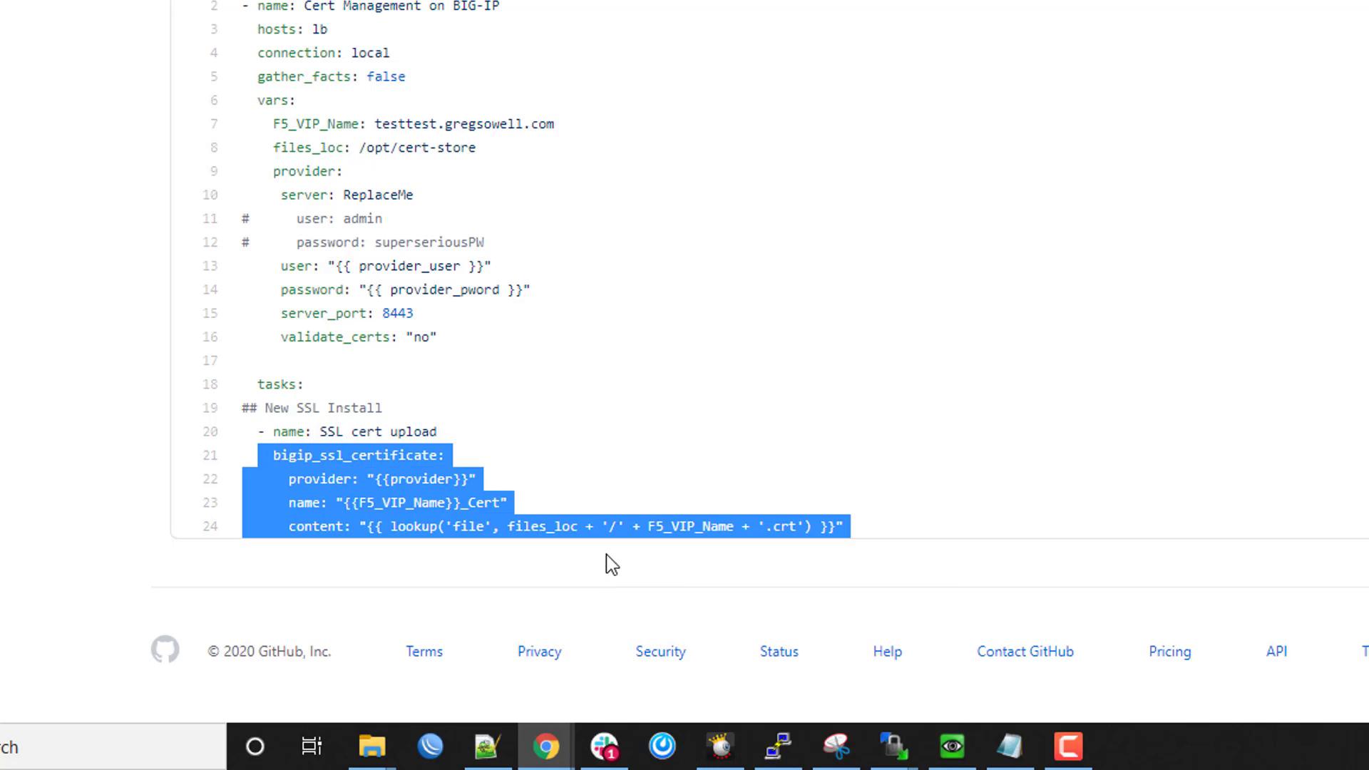
mouse_move(665, 564)
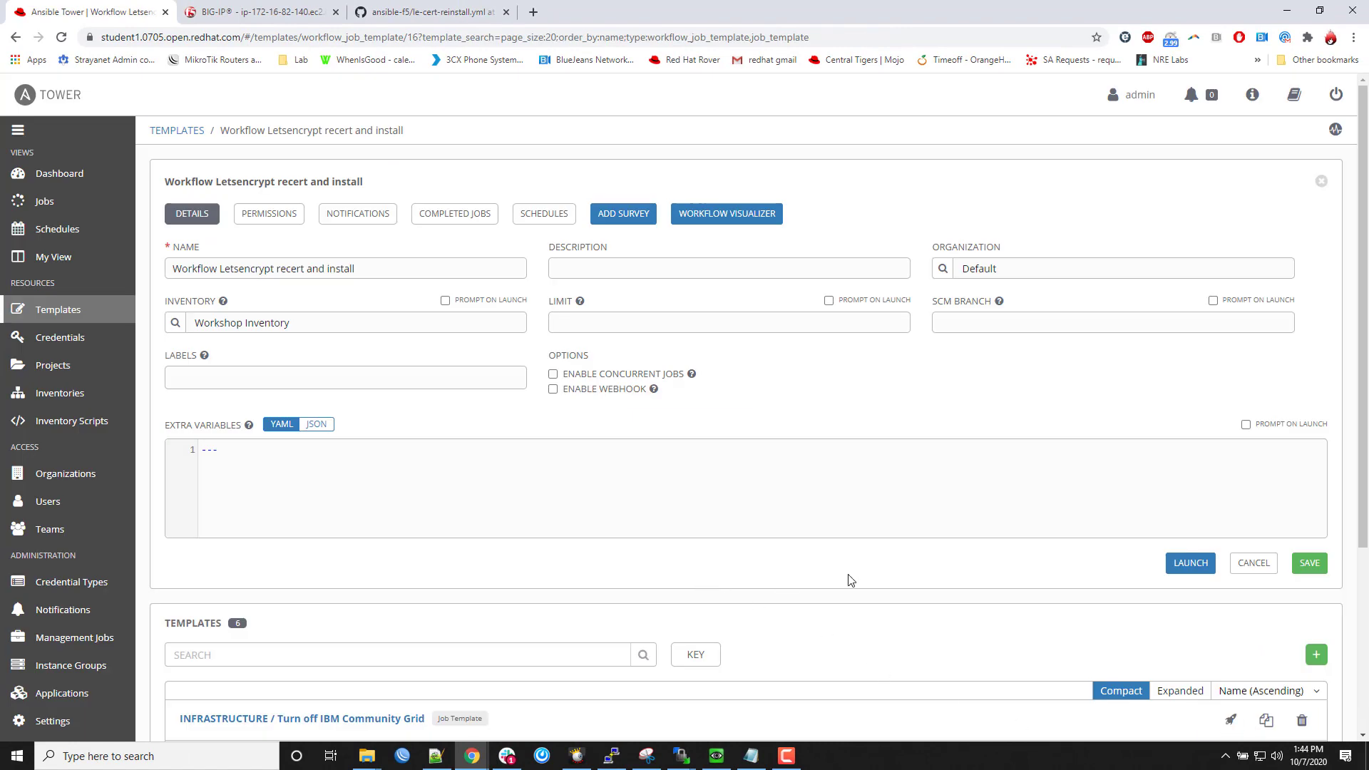
mouse_move(1190, 563)
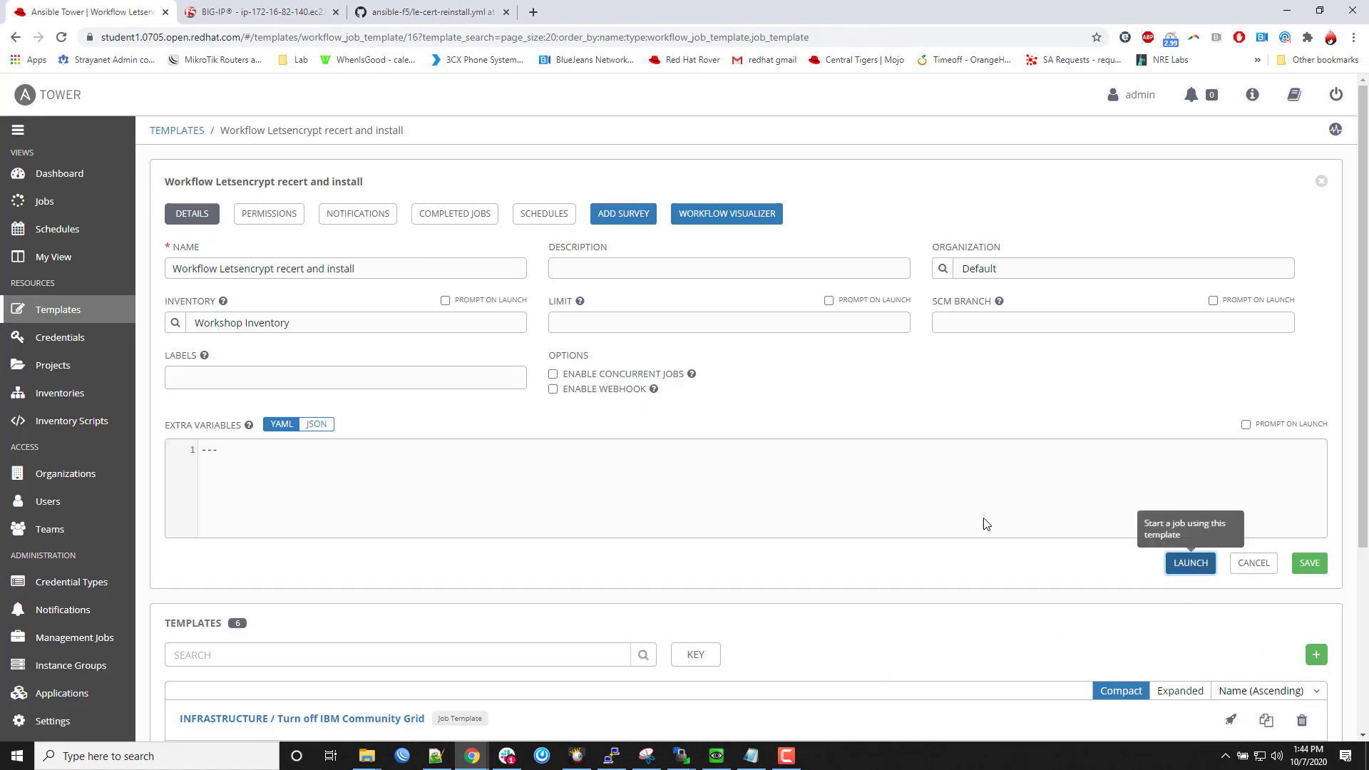
- Launch the recert-and-install workflow and watch job 32, certs create, succeed
click(1188, 562)
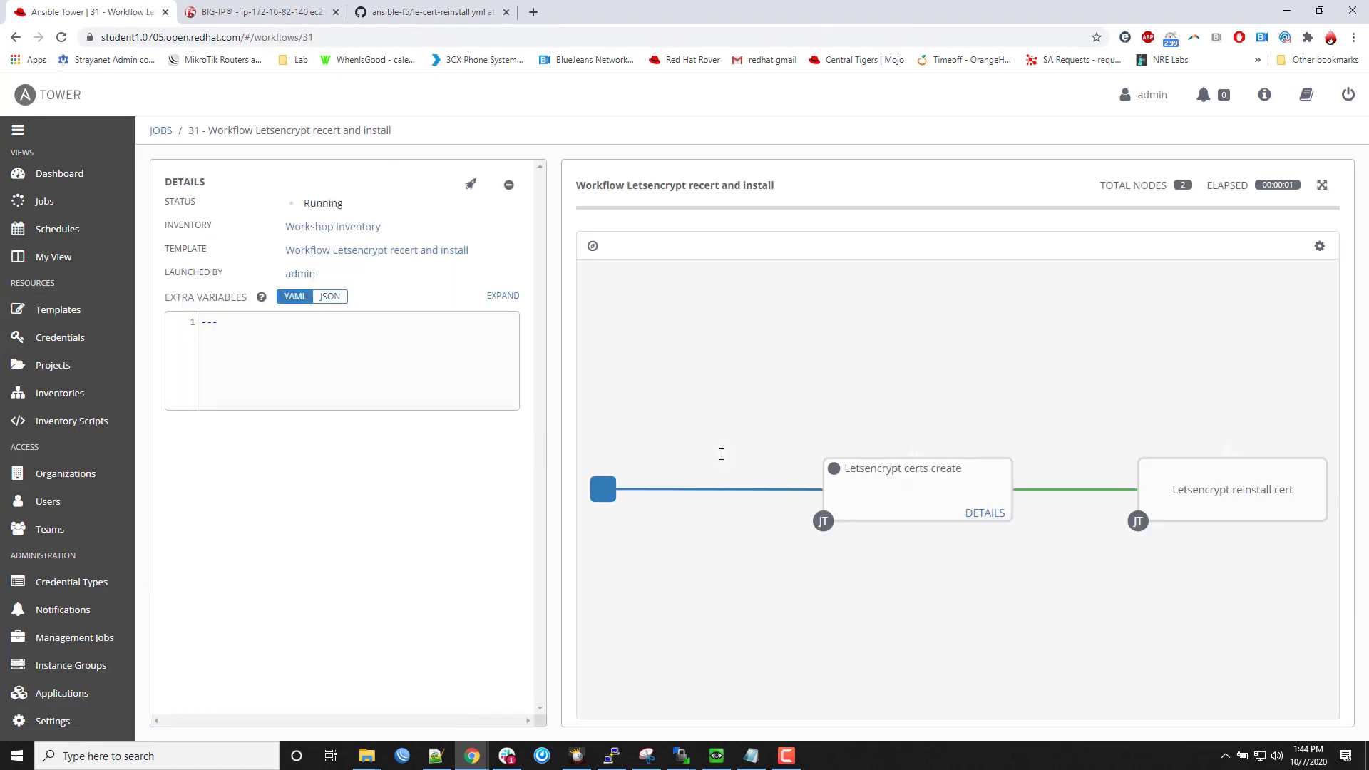
mouse_move(894, 499)
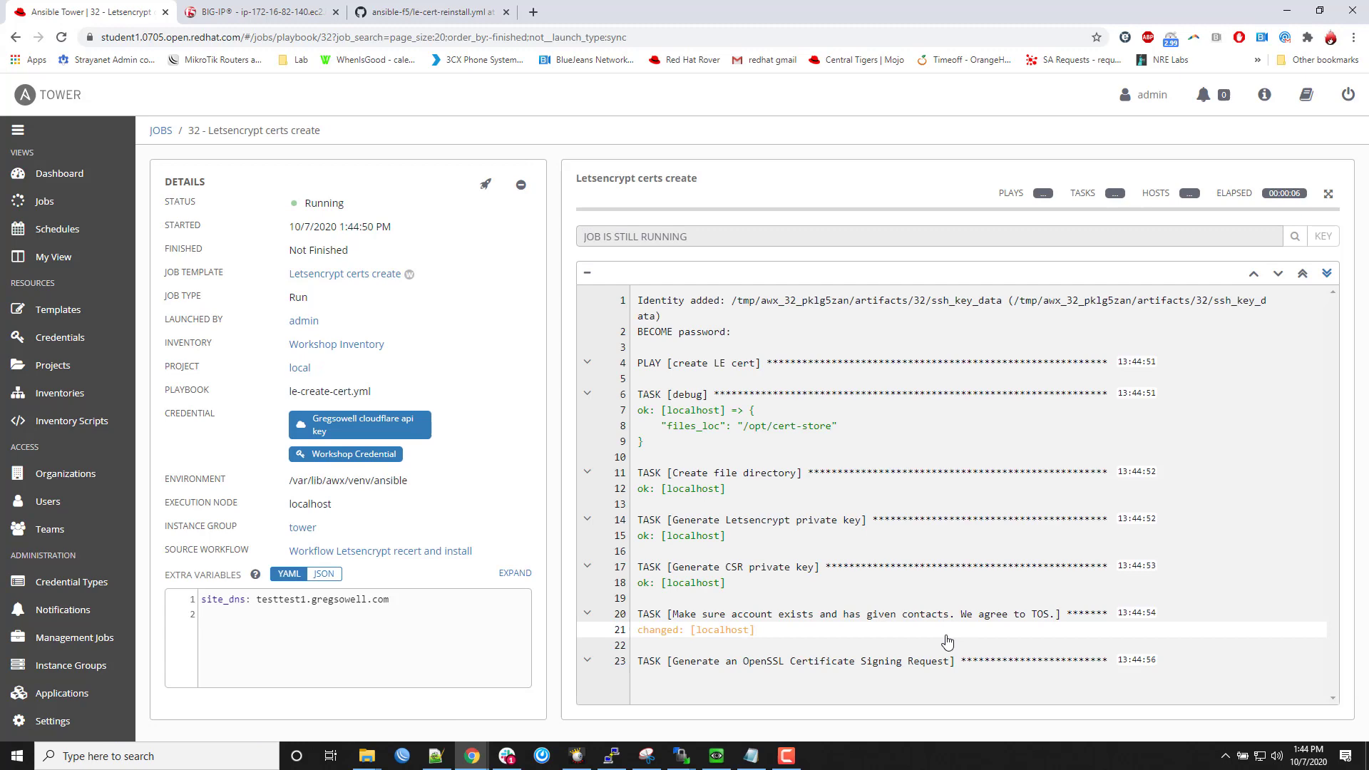
scroll(down, 3)
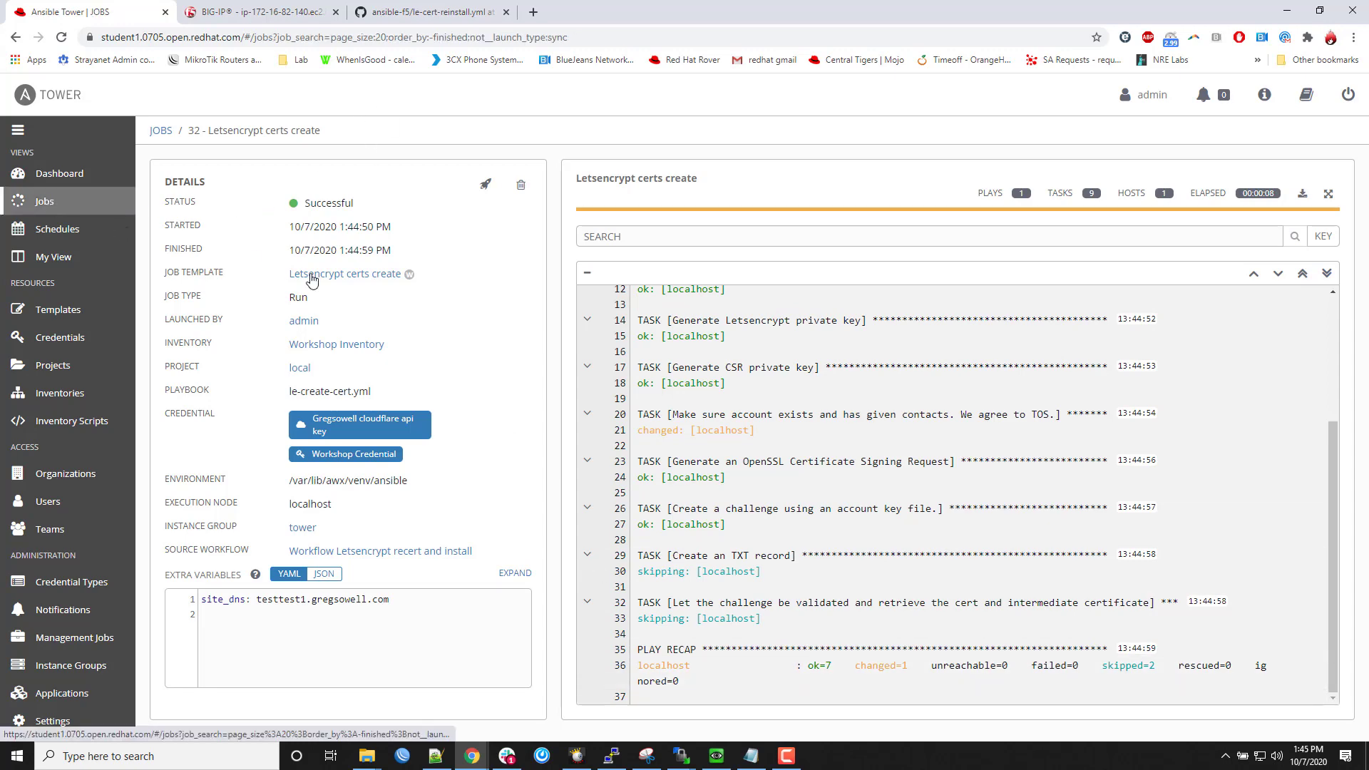
- Open job 33, Letsencrypt reinstall cert, from Jobs to confirm 2 ok, 0 failed
click(160, 130)
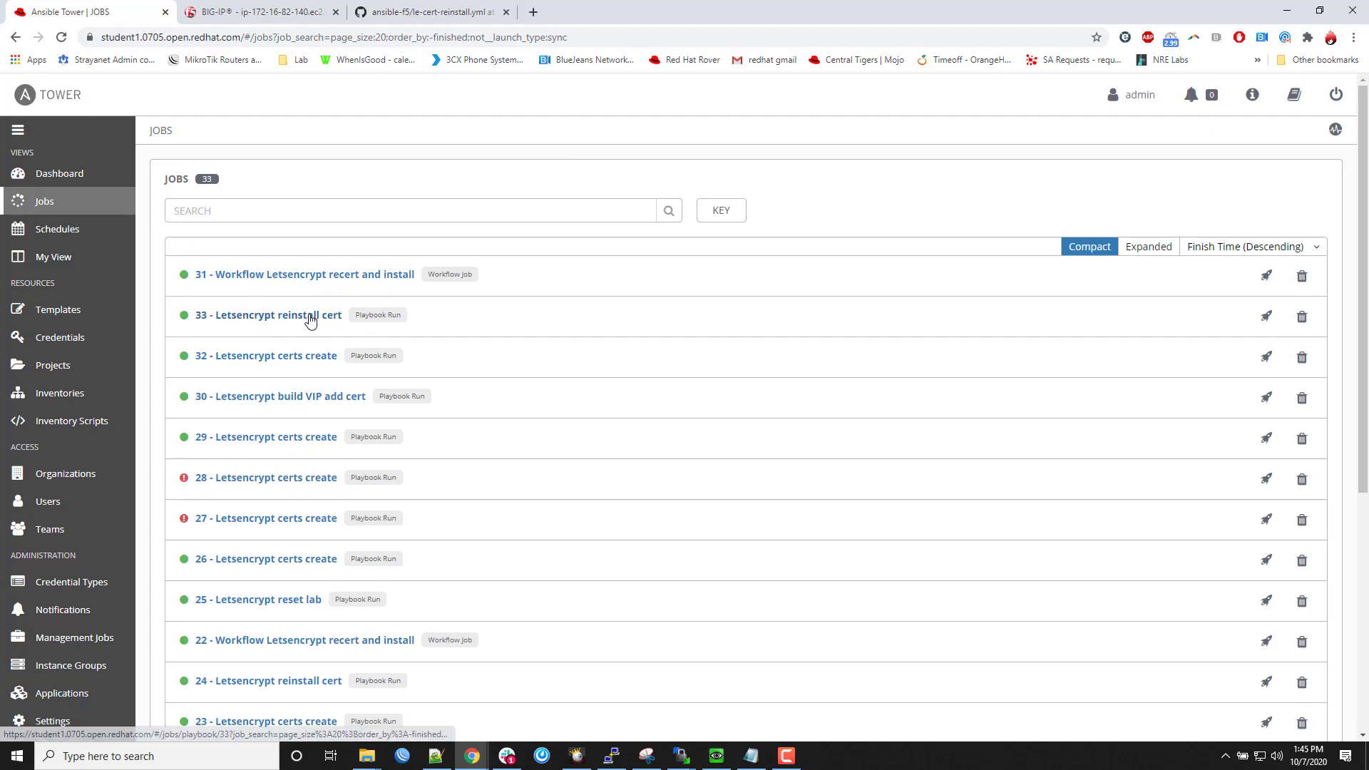
click(273, 315)
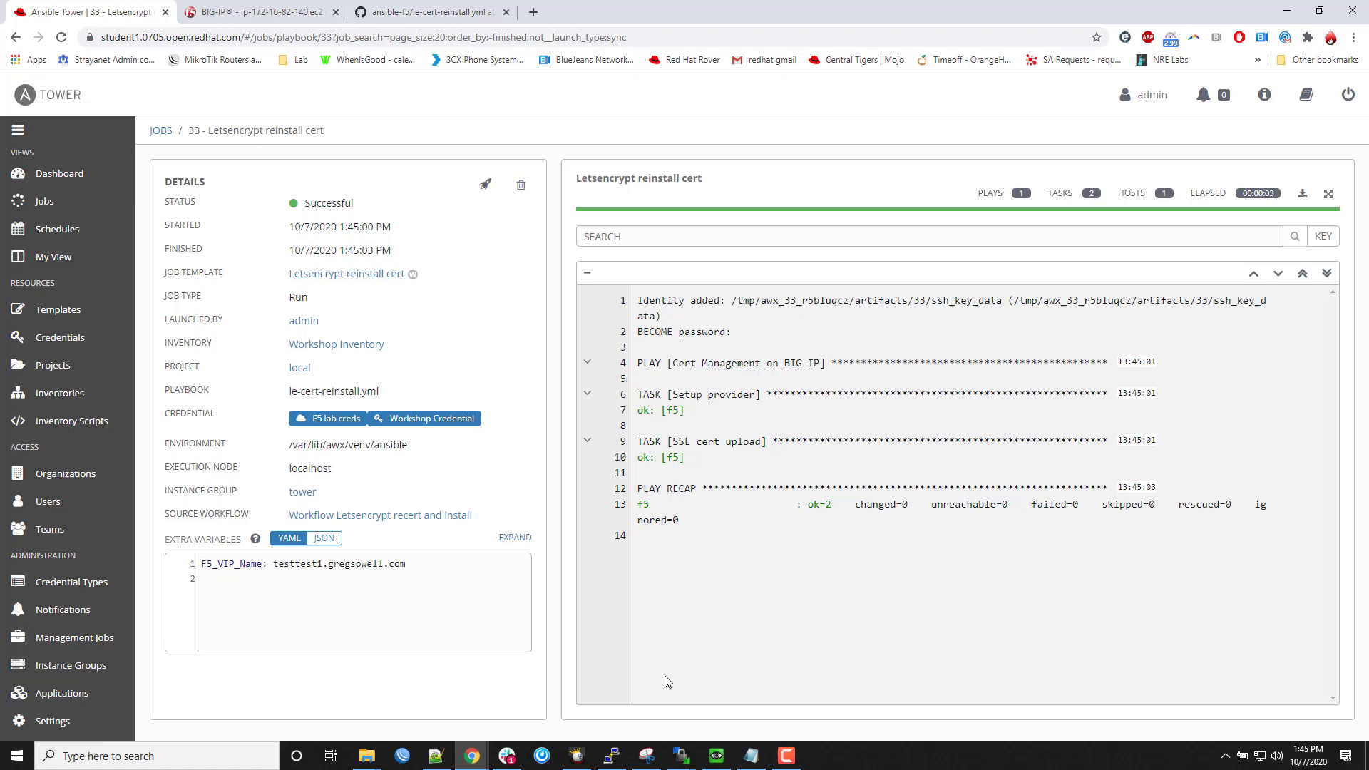
mouse_move(564, 237)
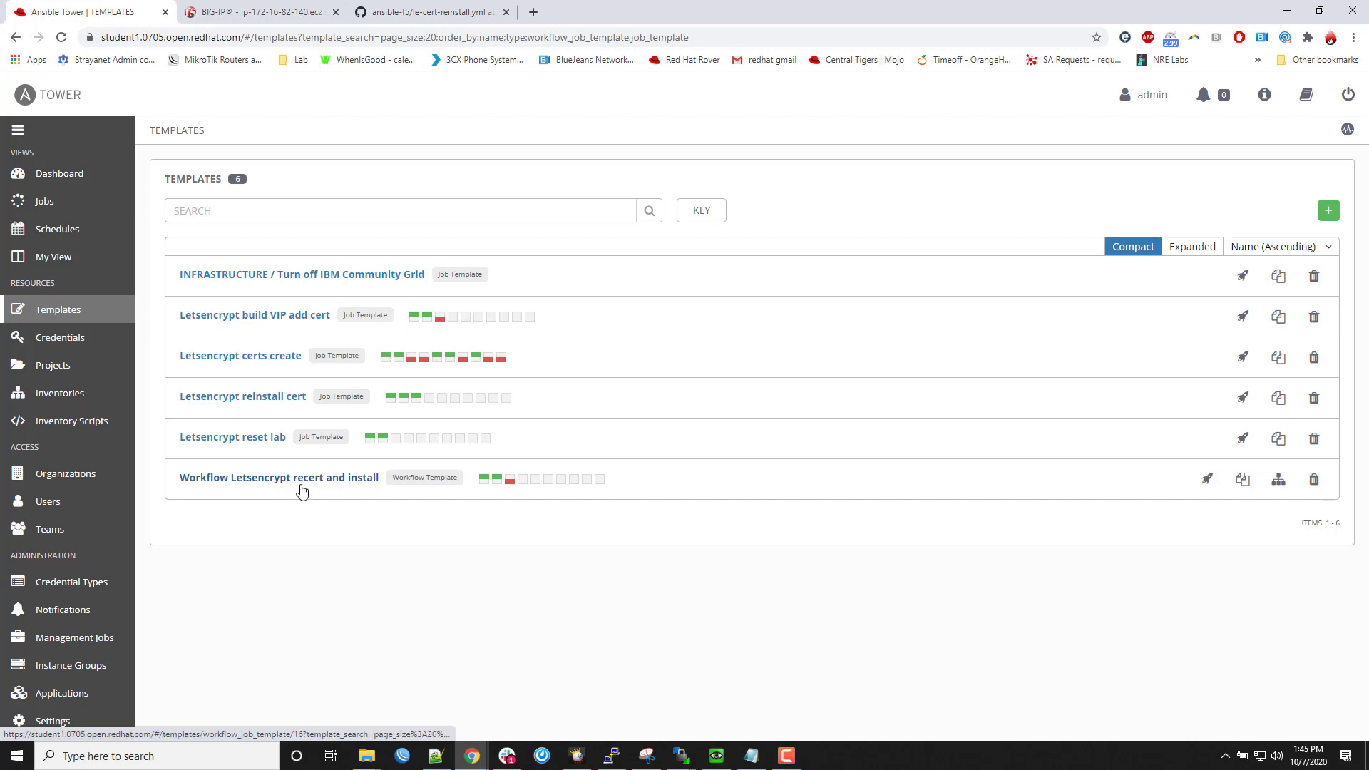
- Open a new schedule form from the Letsencrypt recert and install workflow's Schedules tab
click(278, 477)
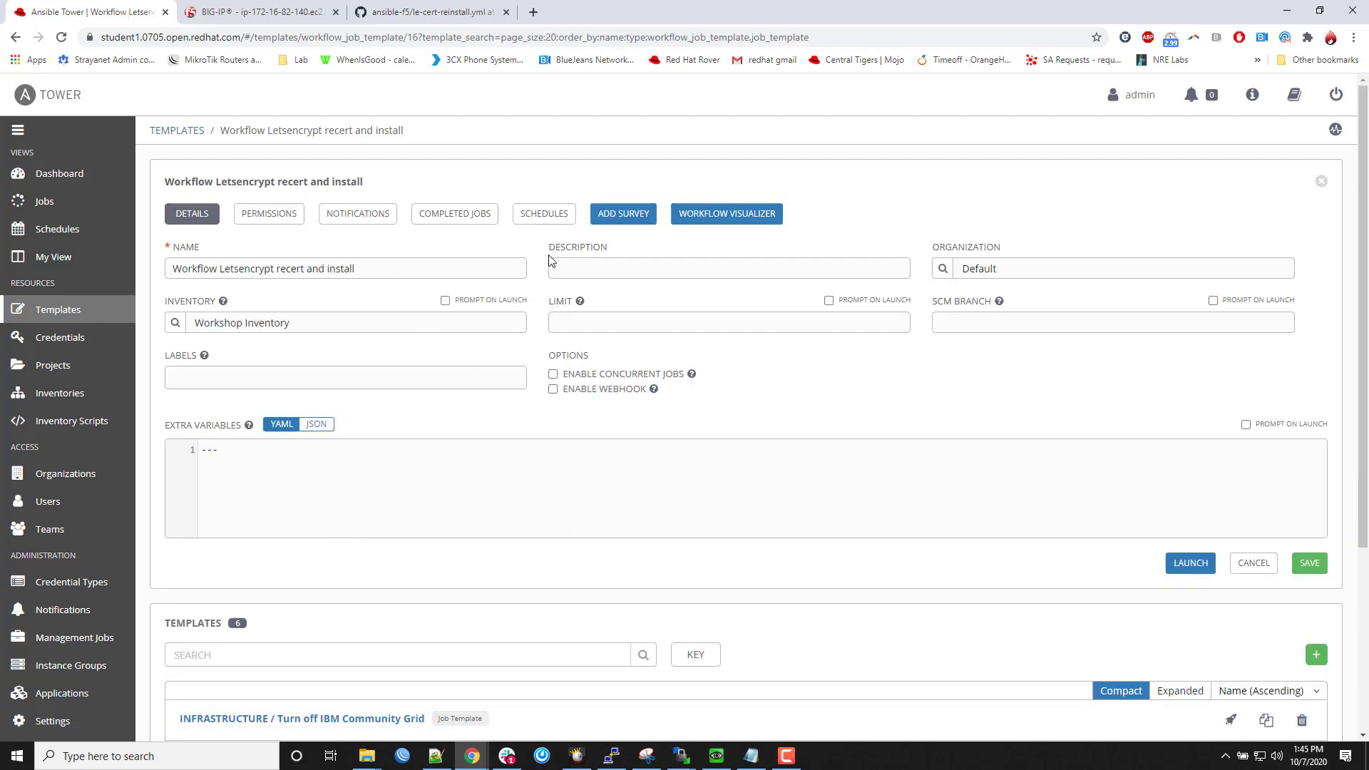
click(543, 213)
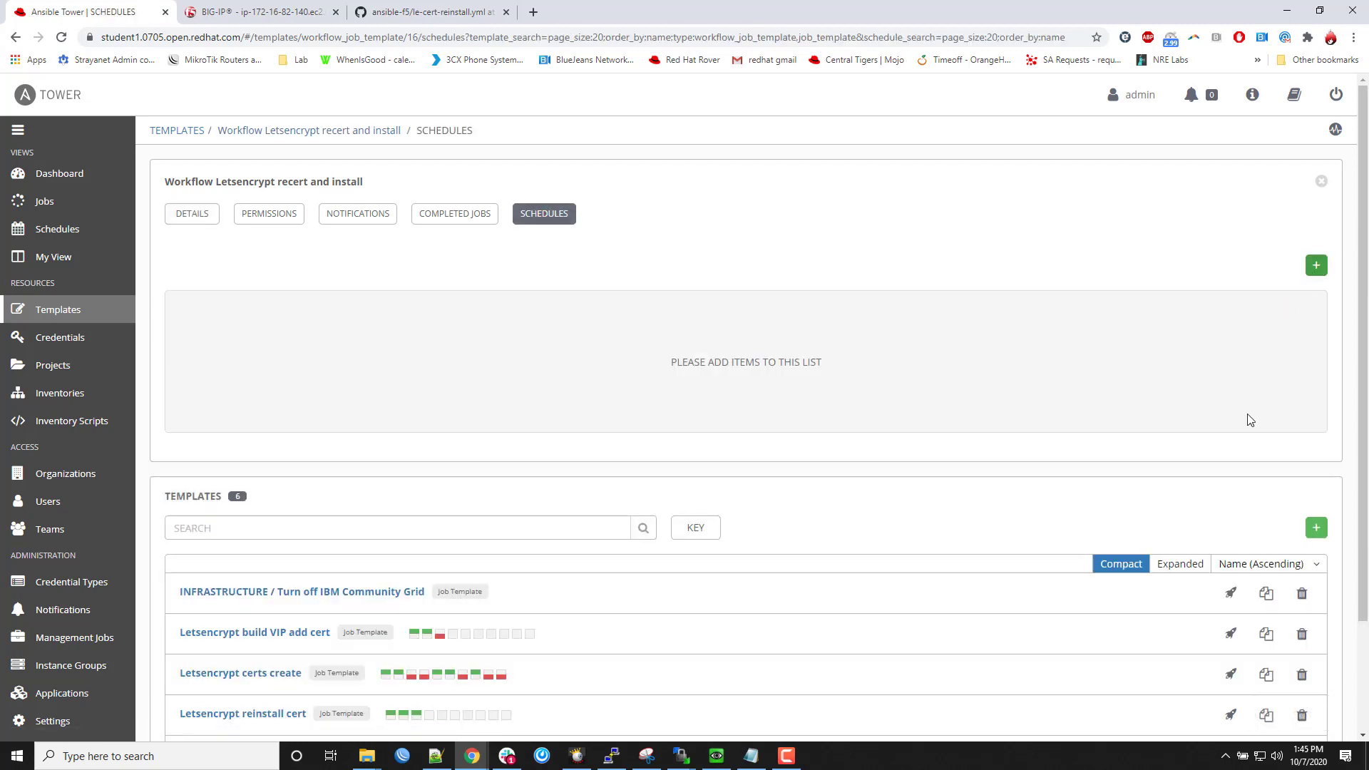
click(1315, 265)
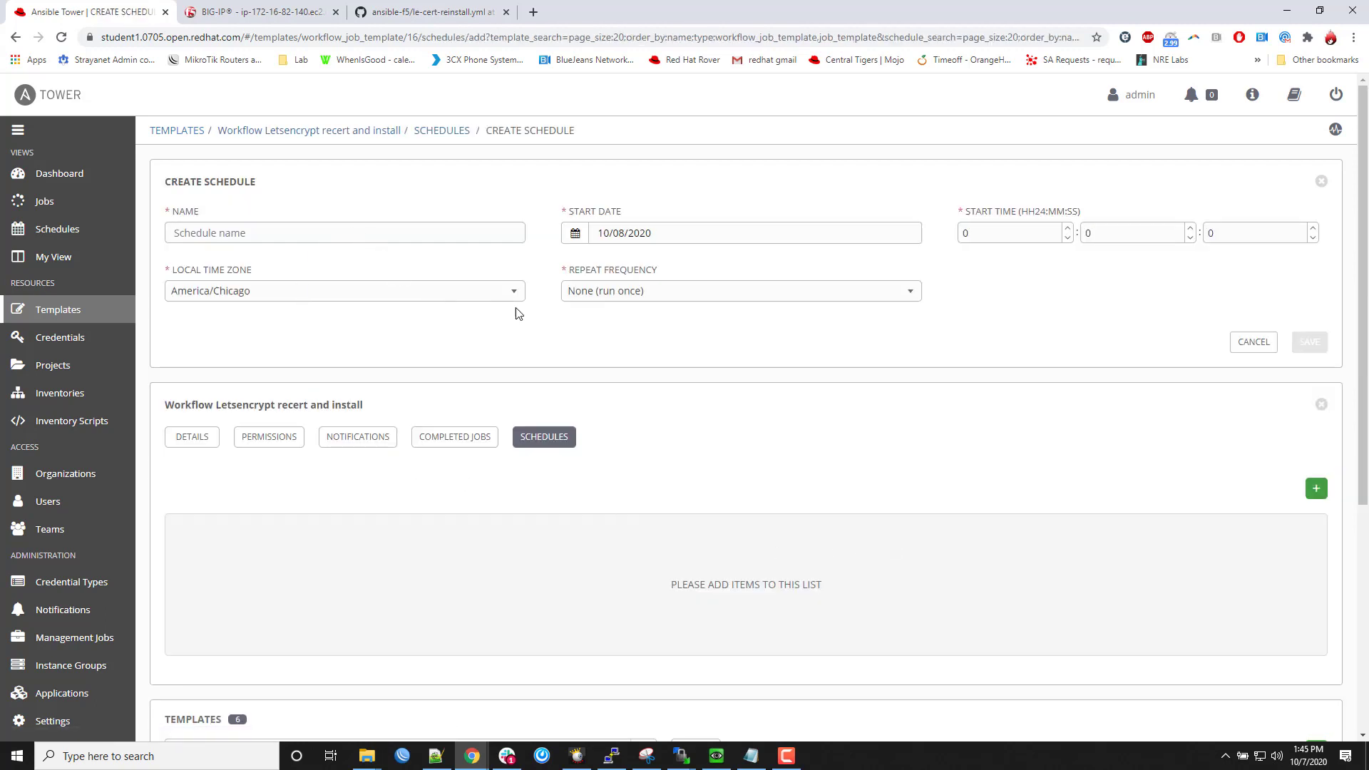
- Name the schedule 'let me sleep' and set it to repeat every 30 days
click(344, 233)
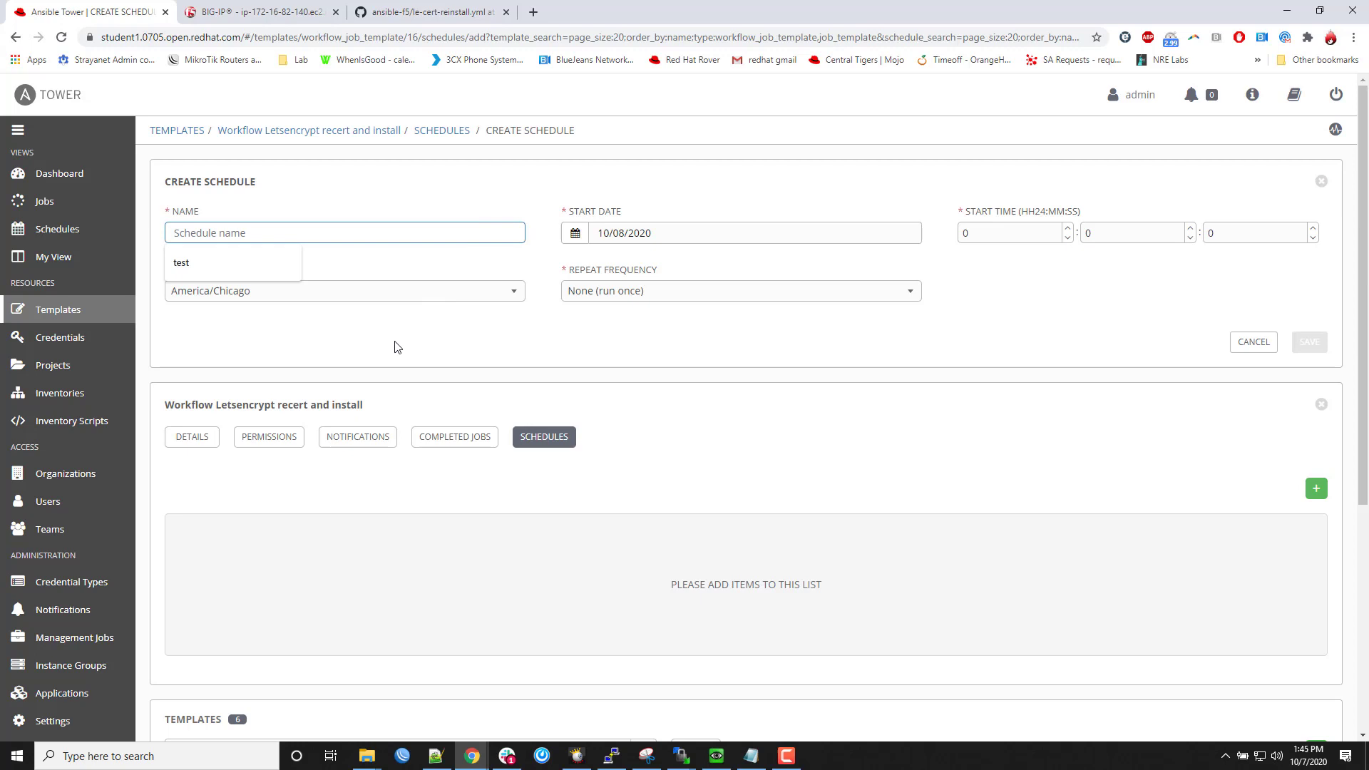
text(let)
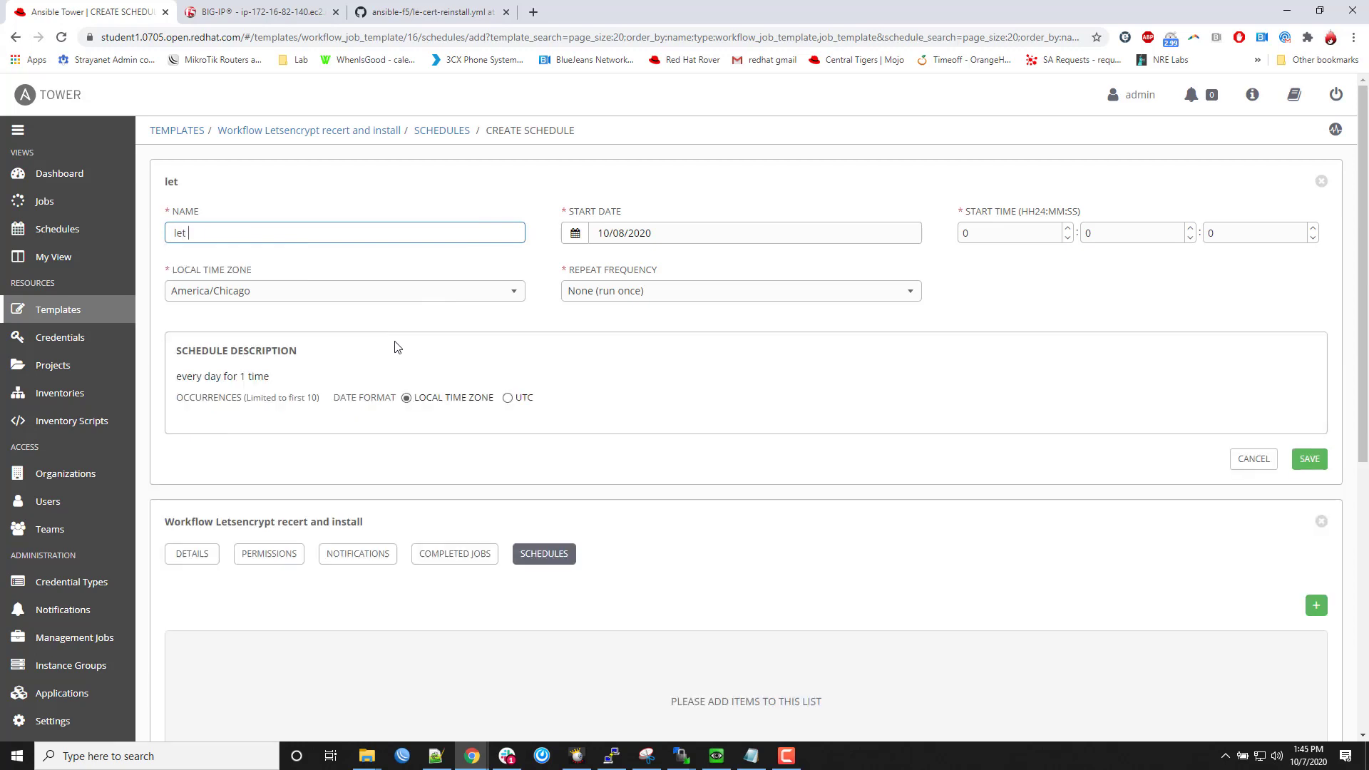
text(me sleep)
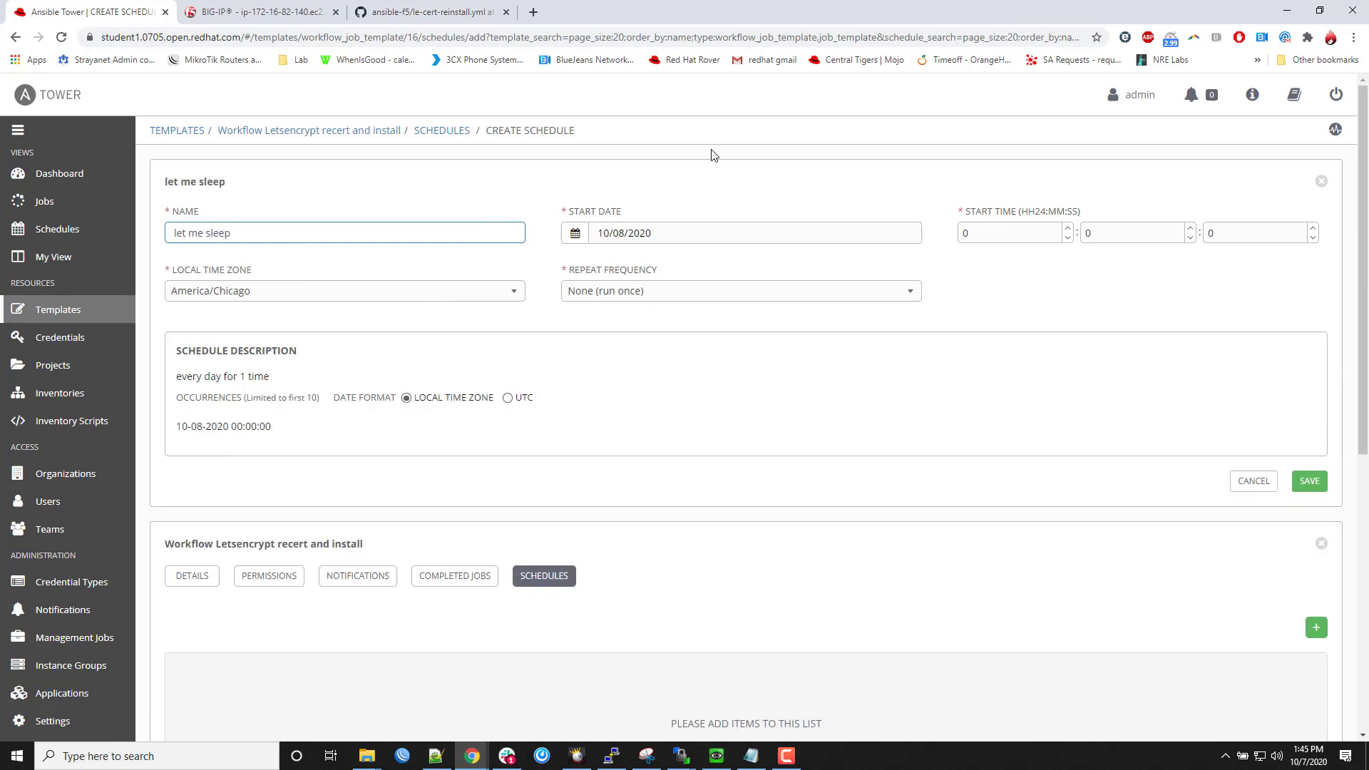
click(739, 291)
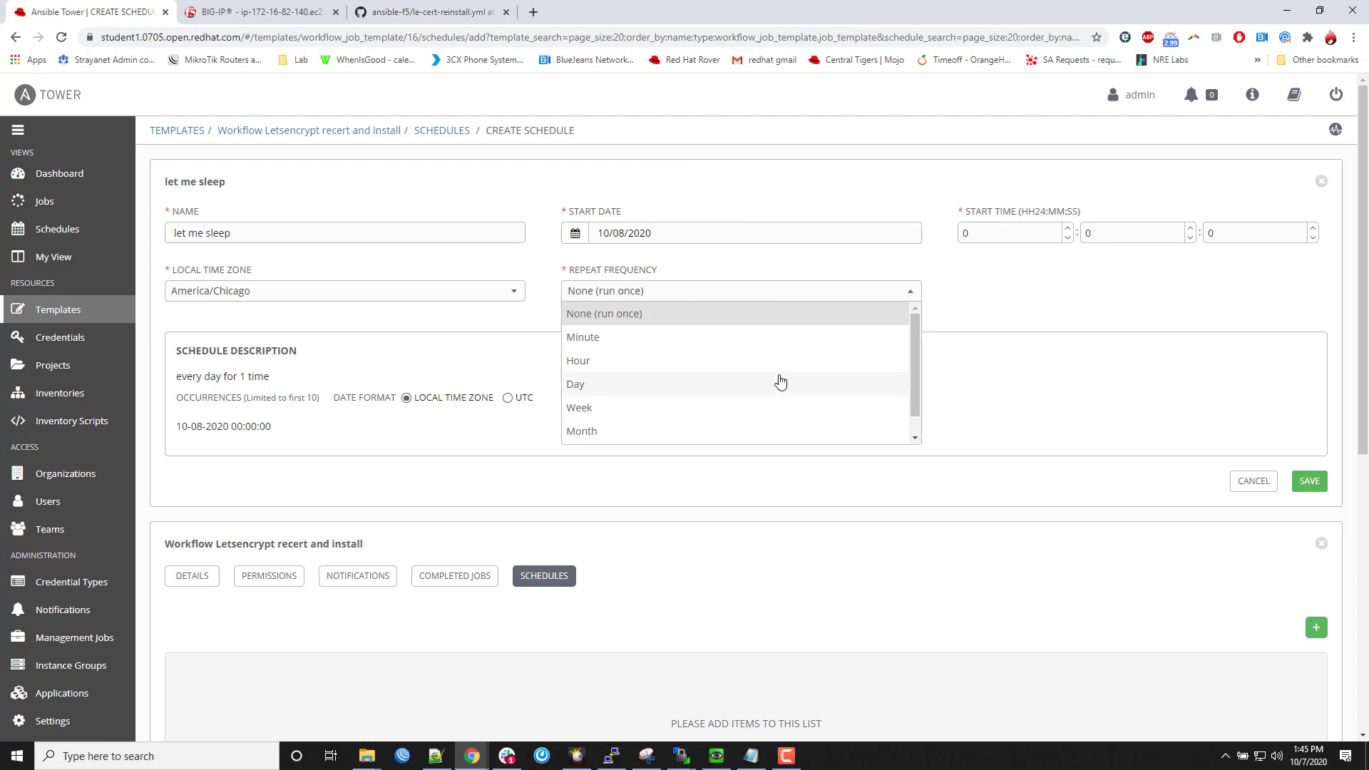
click(575, 384)
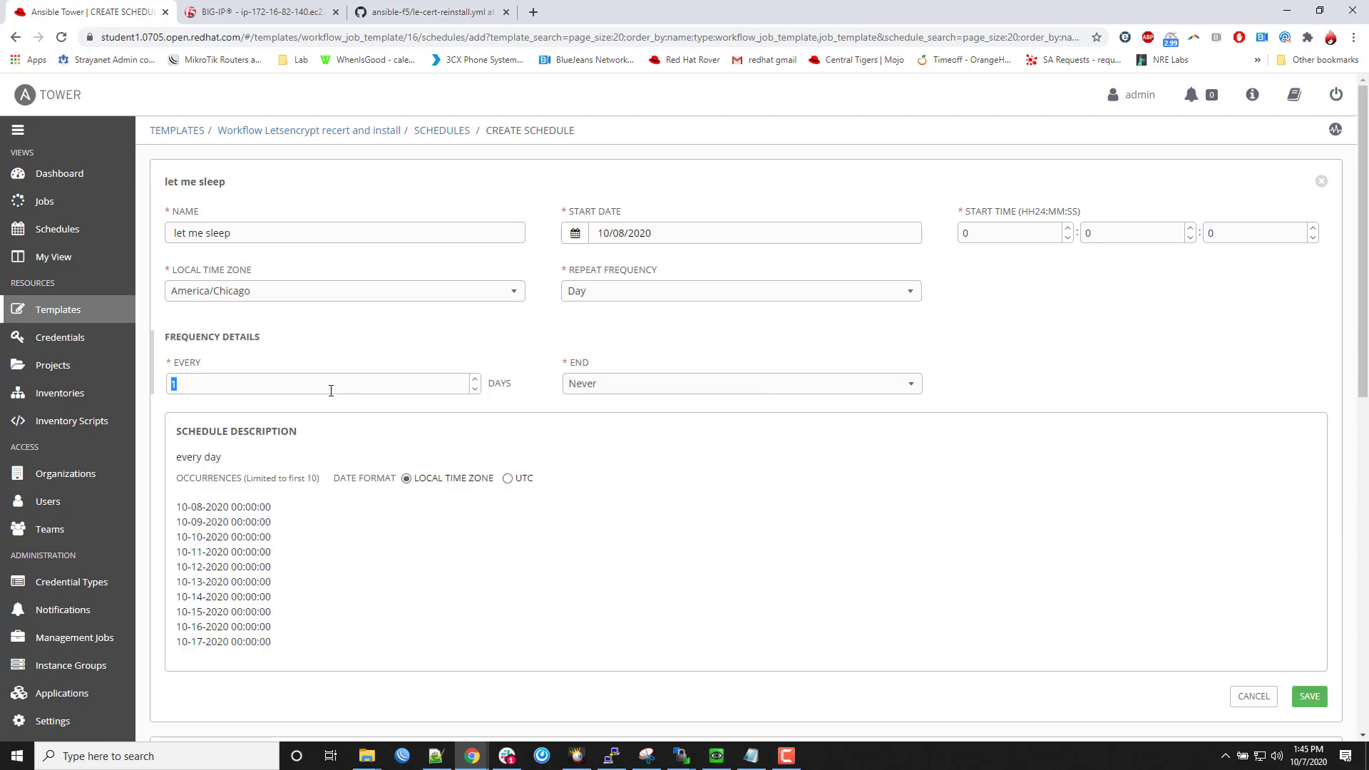
text(30)
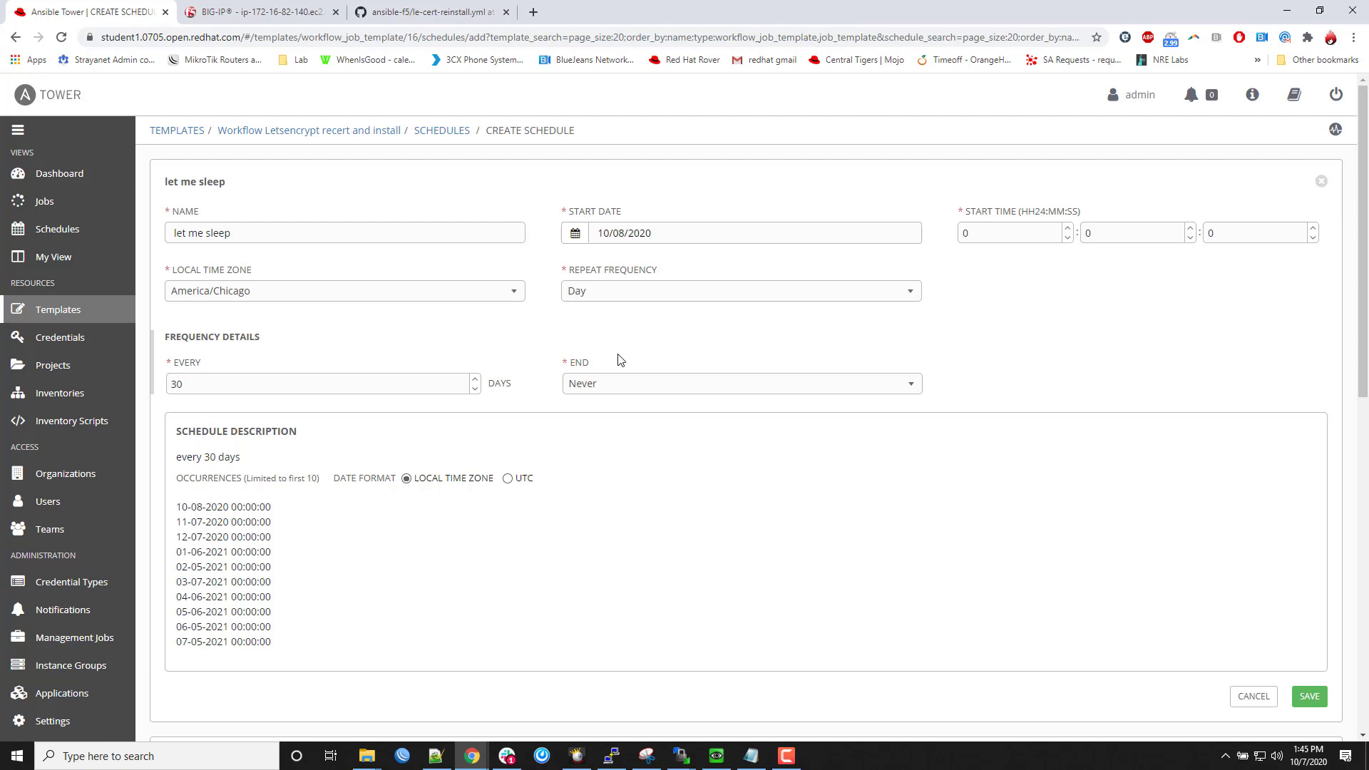
click(319, 384)
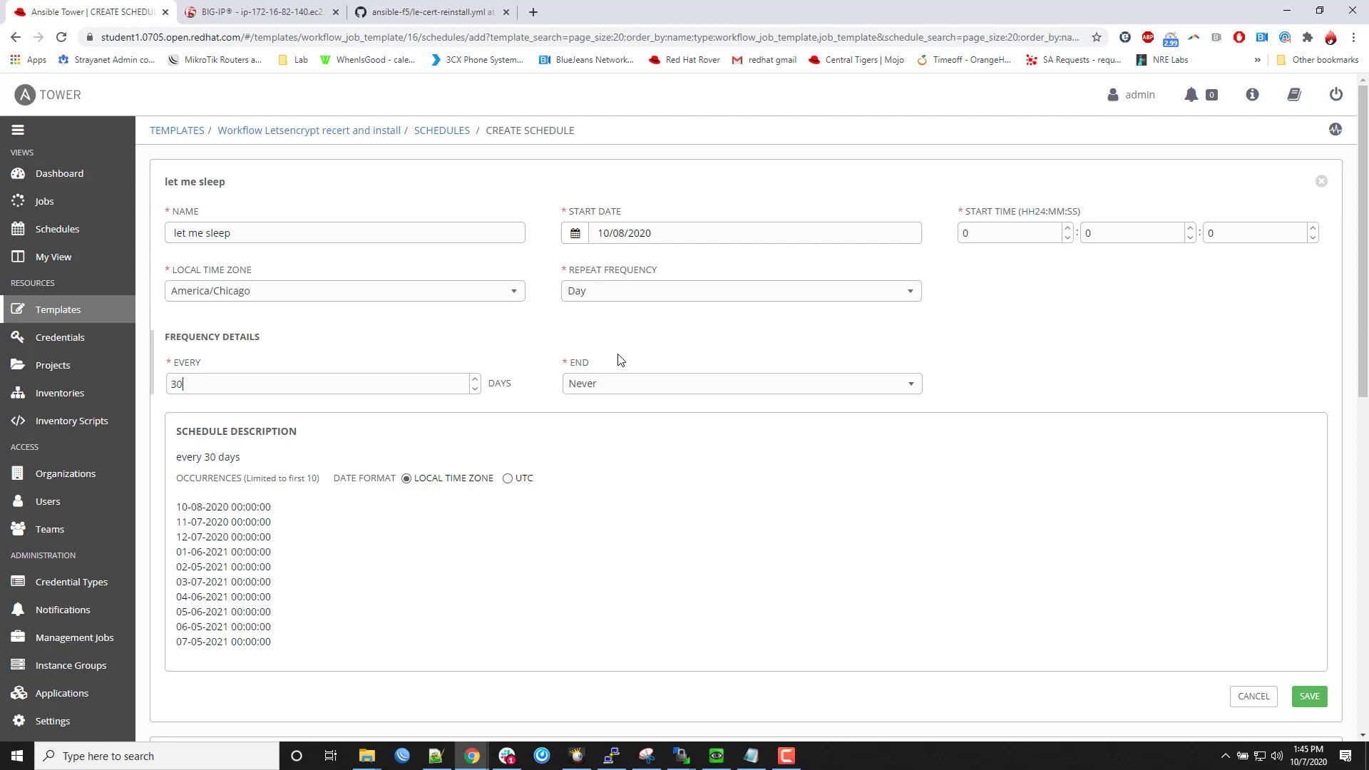